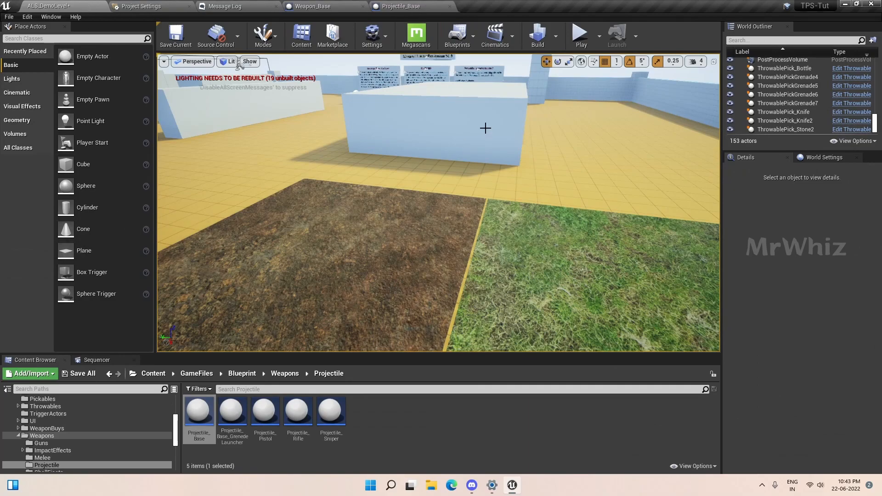
mouse_move(580, 33)
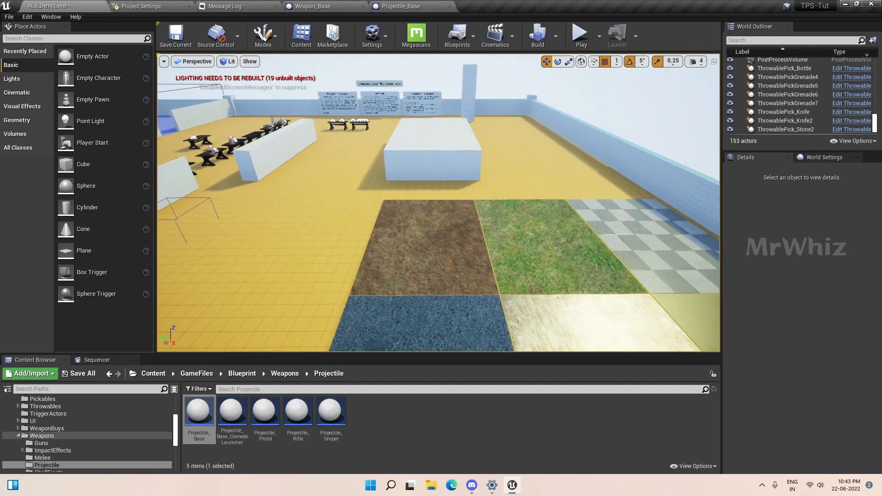
Start a play-in-editor session so the character spawns holding the pistol.
left_click(579, 34)
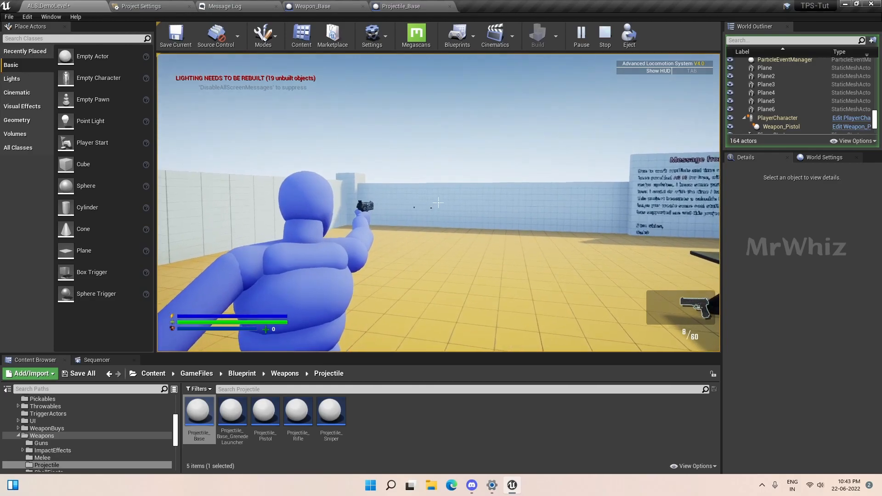
Fire the pistol at the wall until the ammo hits zero, then stop the play session.
left_click(438, 202)
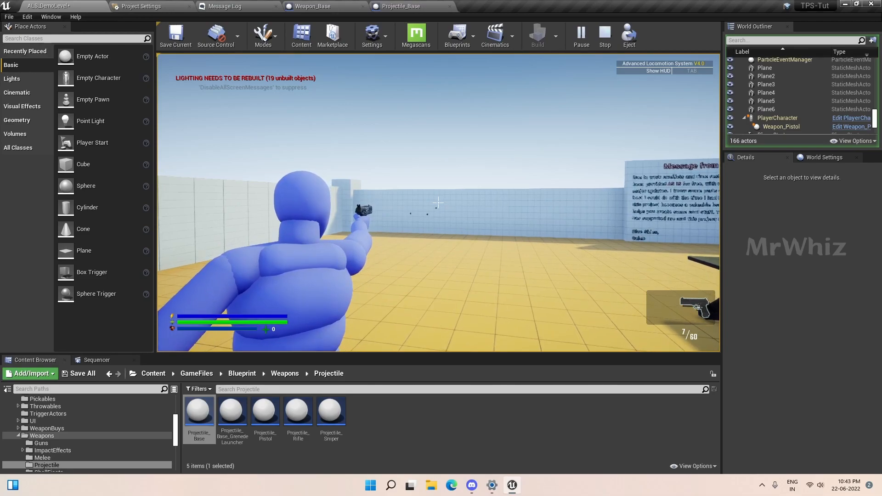
left_click(437, 202)
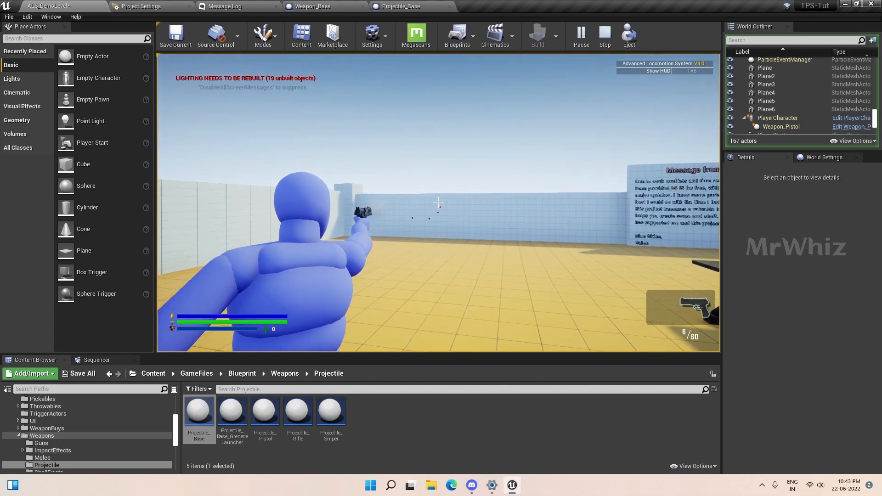
left_click(439, 202)
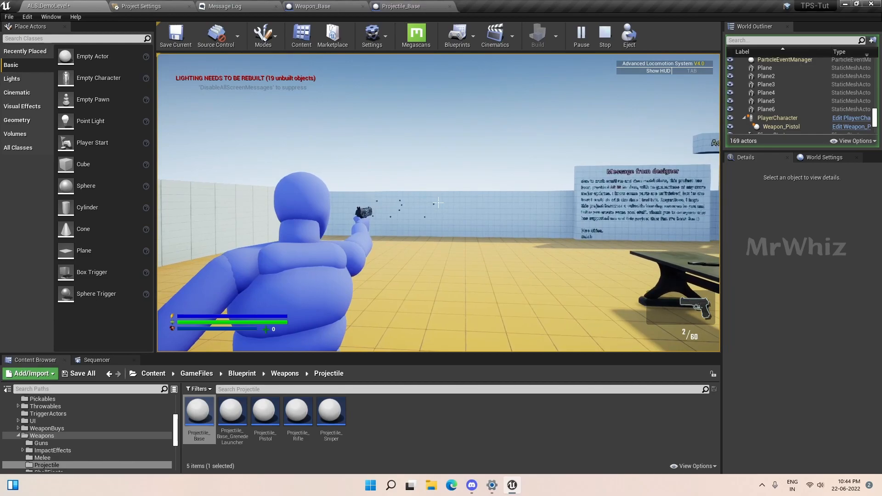
left_click(437, 202)
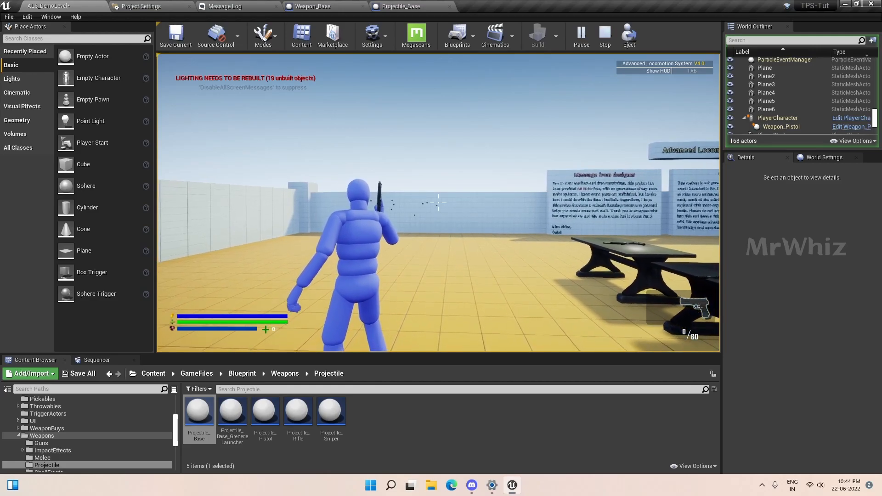
left_click(605, 34)
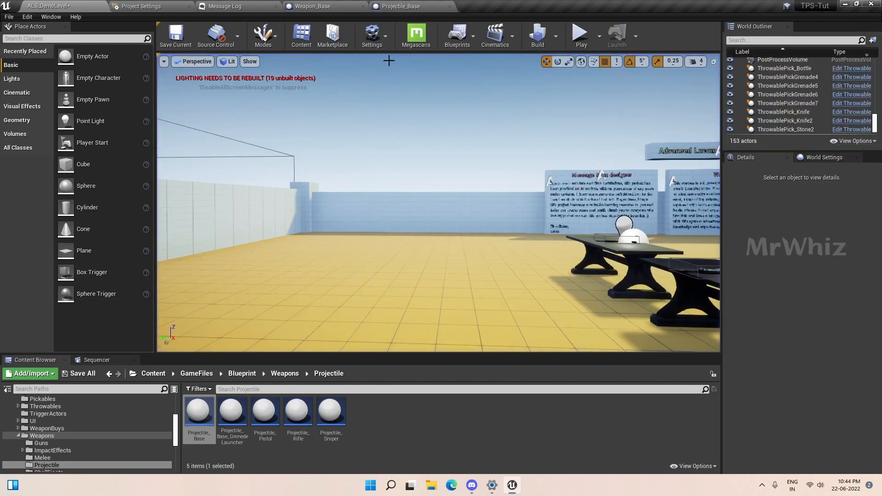
Switch to Weapon_Base and pan through its Fire Effects and ProjectileEffects graph sections.
left_click(320, 7)
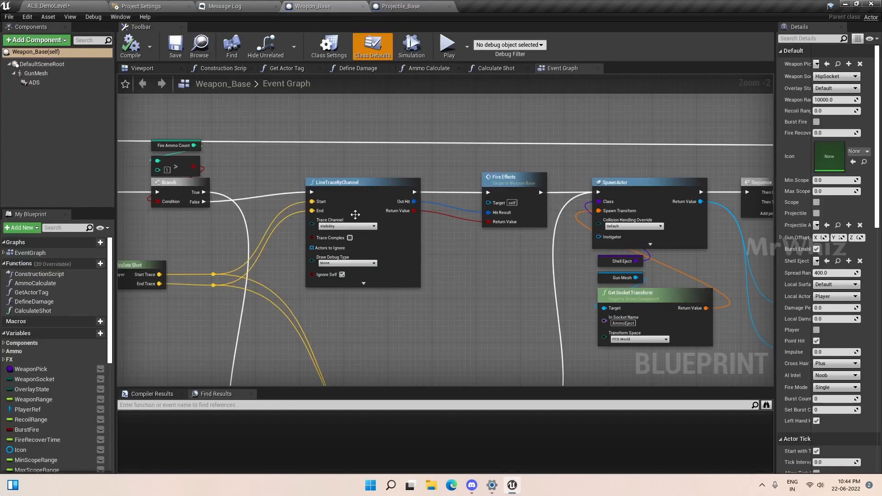
scroll("down", 3)
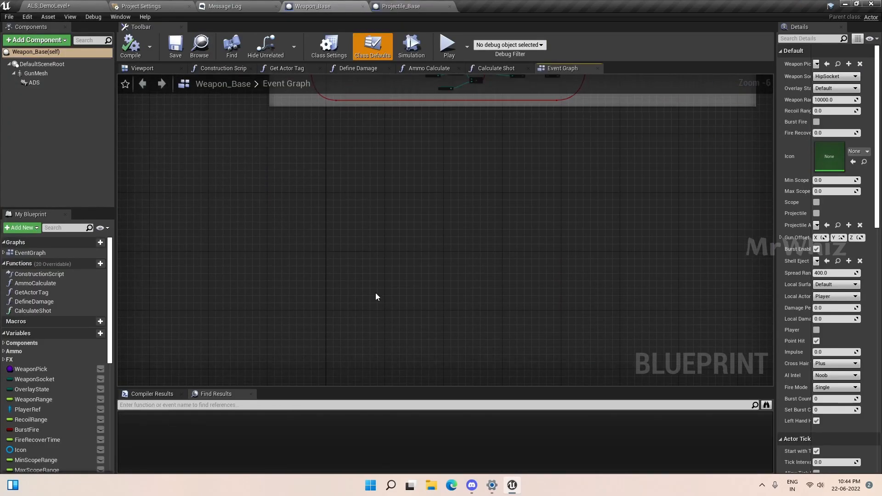
scroll("down", 3)
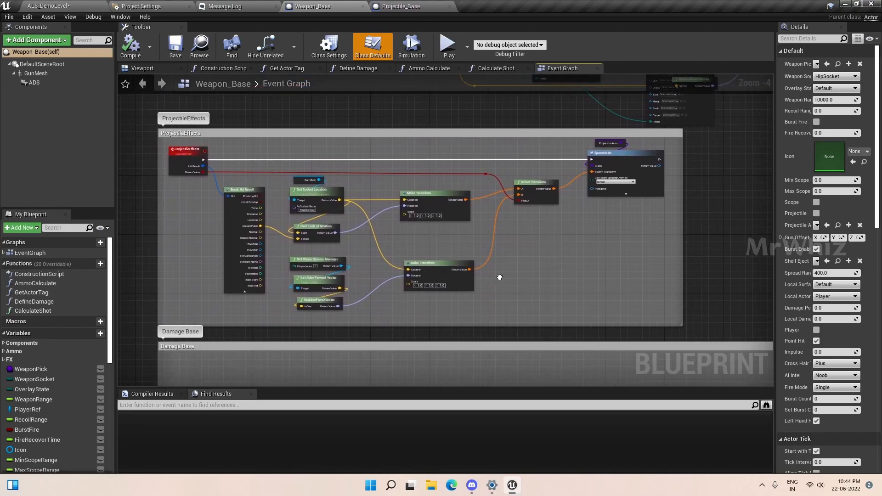
scroll("down", 3)
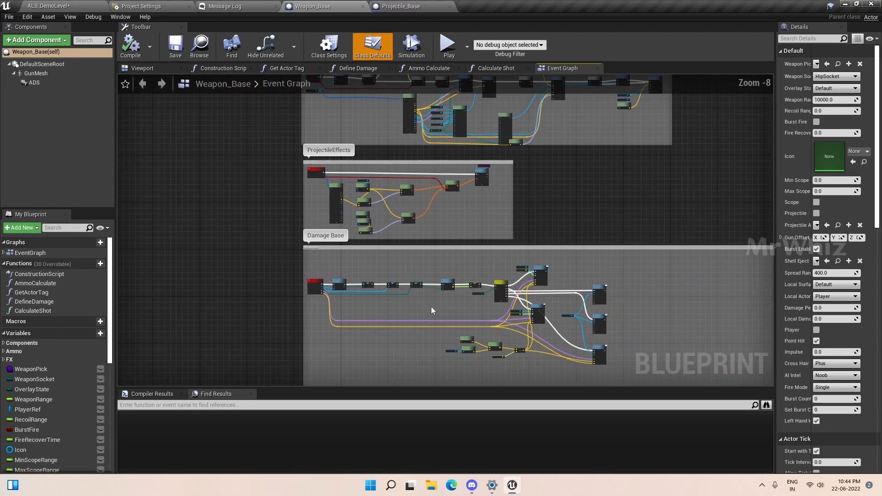
scroll("up", 3)
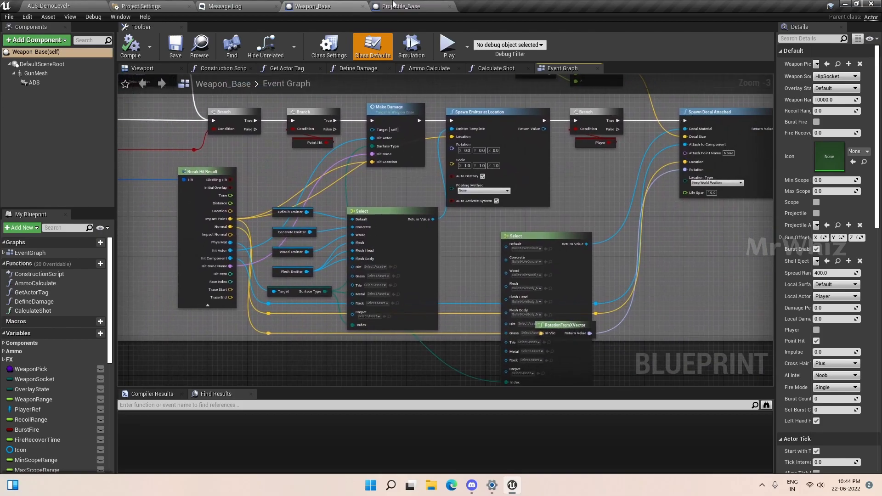
scroll("down", 3)
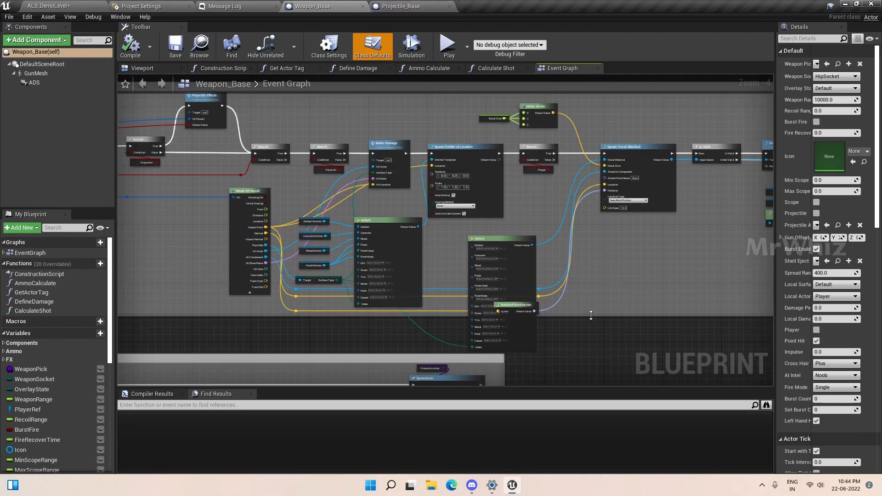
scroll("down", 3)
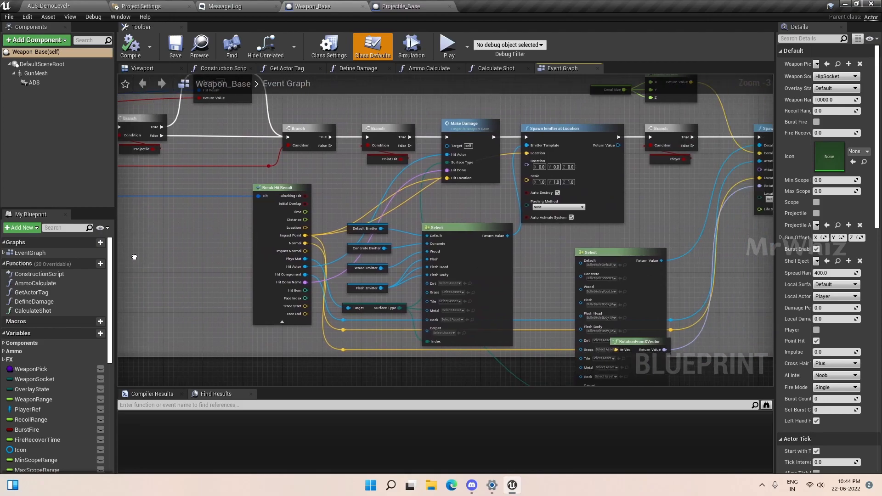
scroll("down", 3)
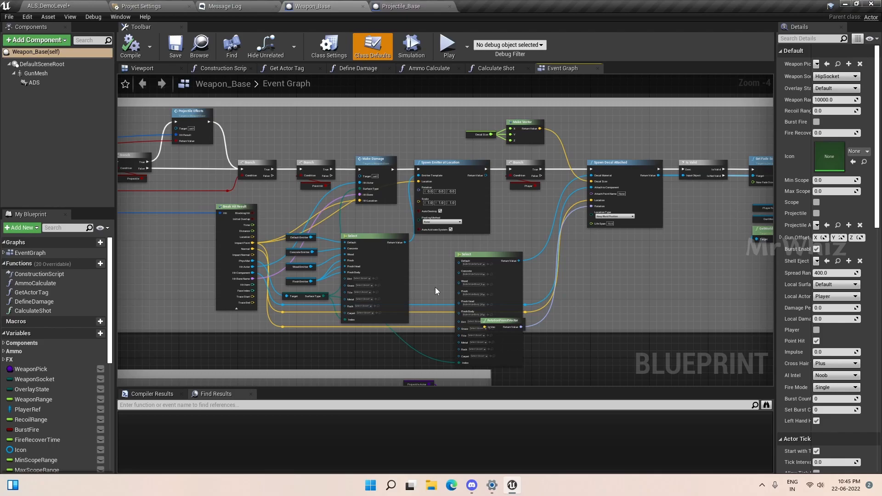
mouse_move(438, 289)
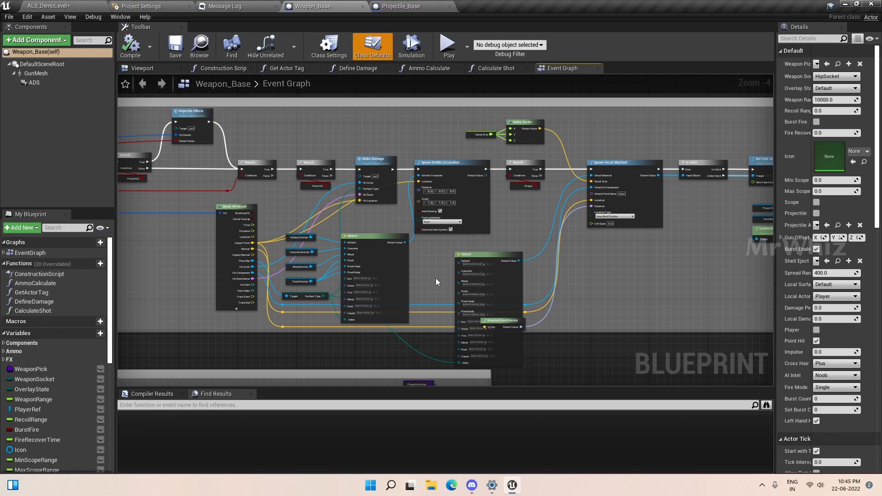
mouse_move(409, 280)
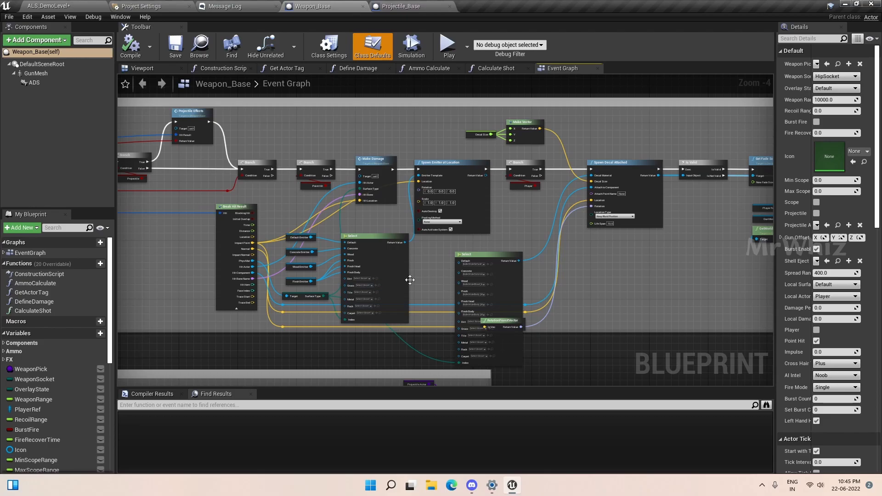
scroll("down", 3)
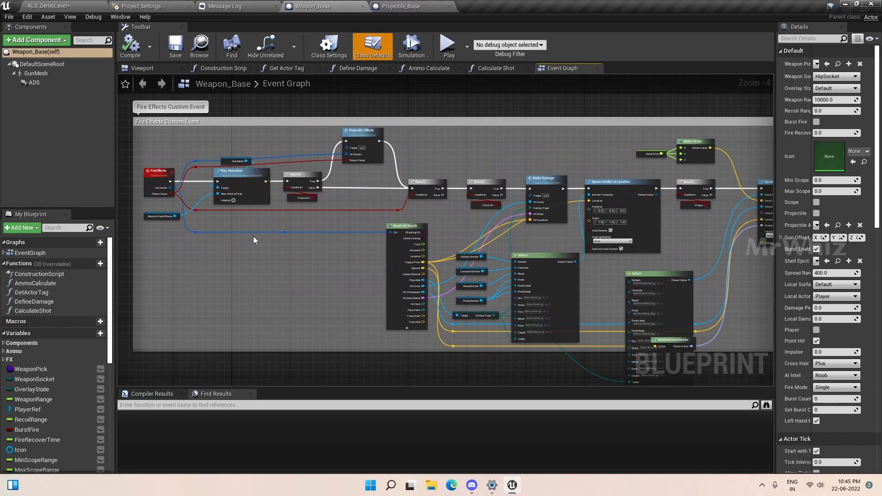
mouse_move(356, 275)
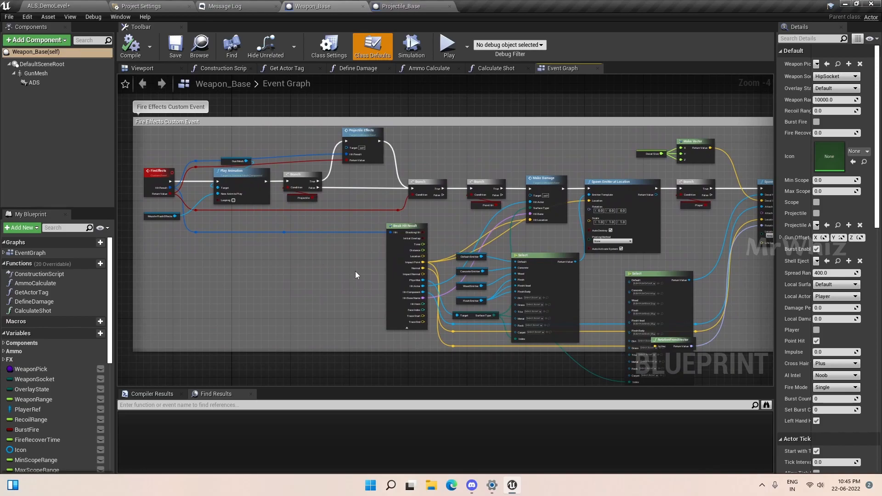
scroll("down", 3)
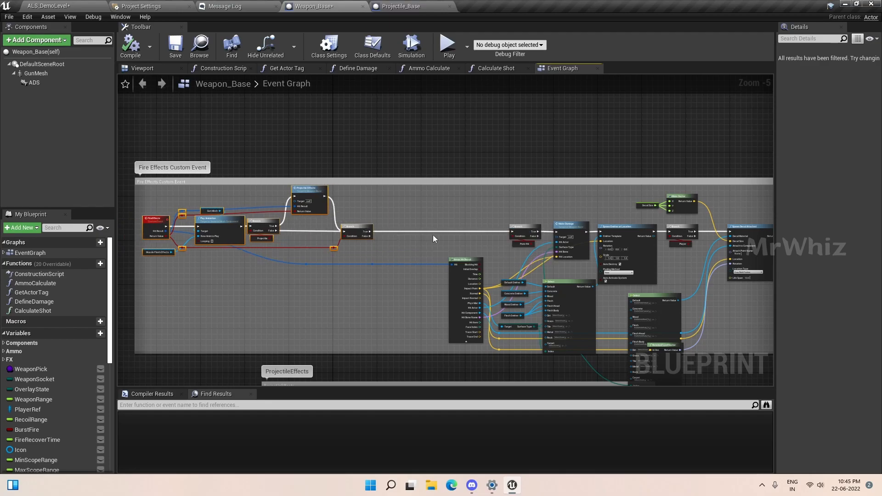
Create a PointHitEffects custom event with a HitResult input typed Hit Result.
scroll("up", 3)
type("cu")
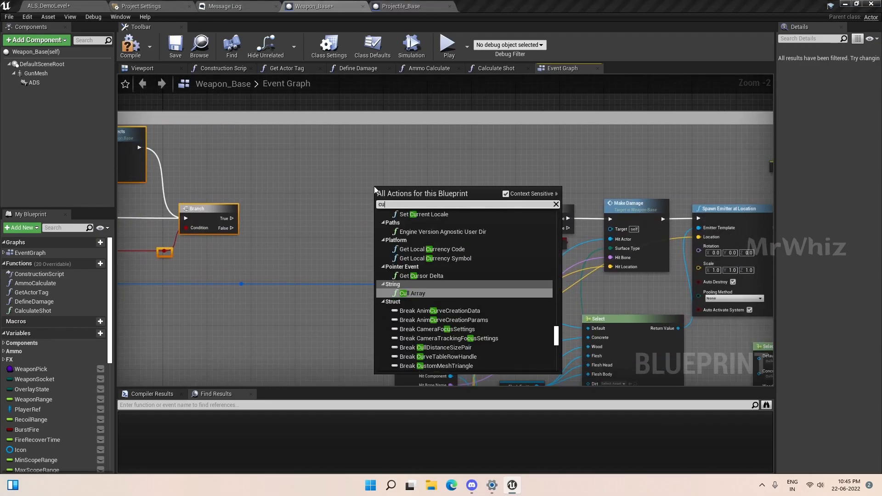
left_click(422, 293)
type("PointHitEffects")
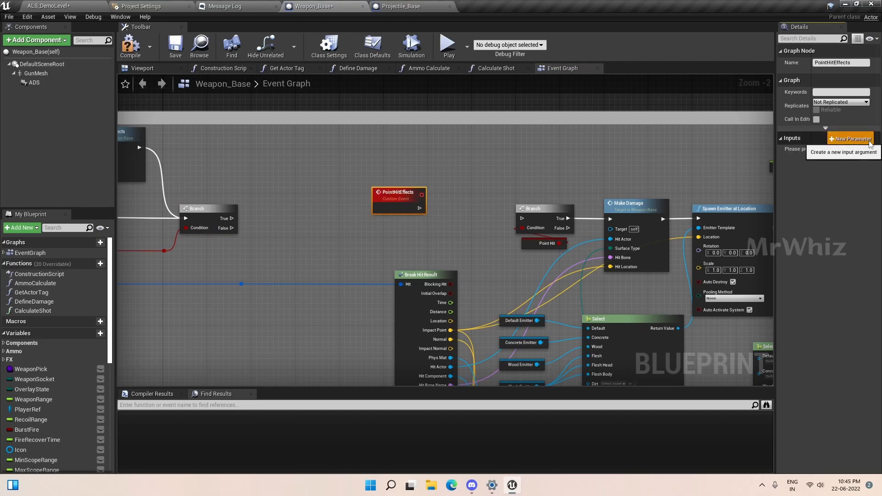
left_click(850, 138)
type("HitResult")
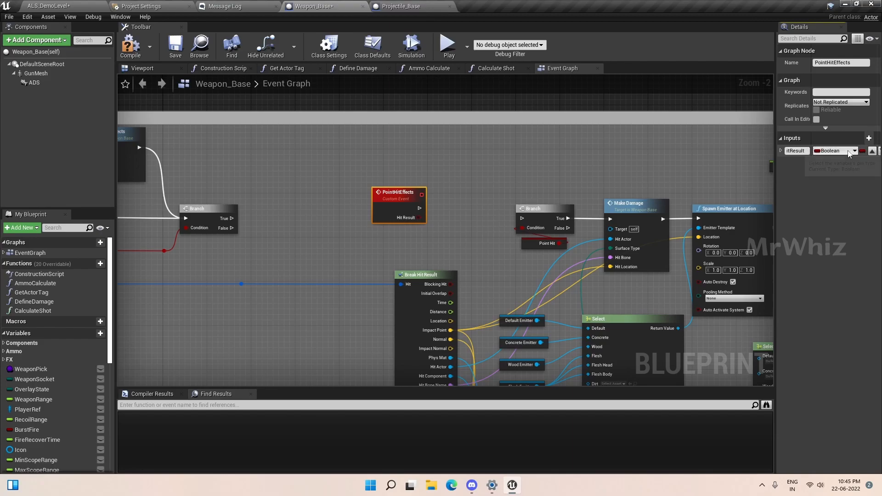
left_click(854, 149)
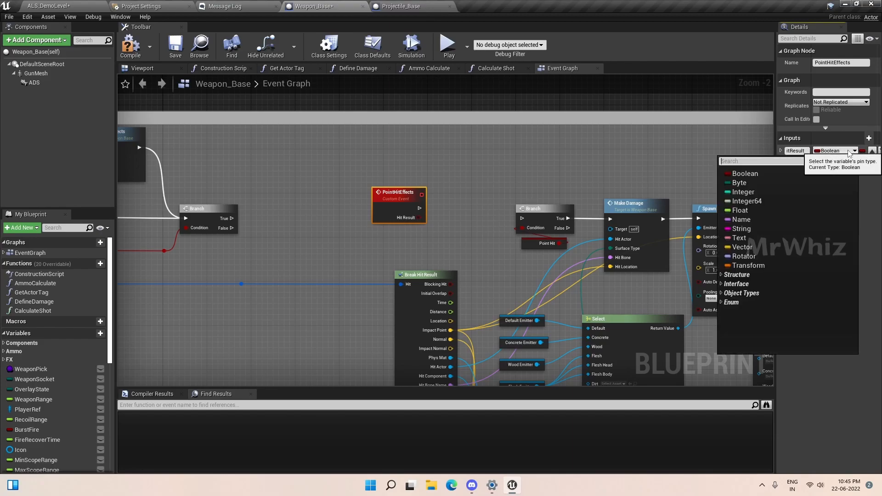
type("hitre")
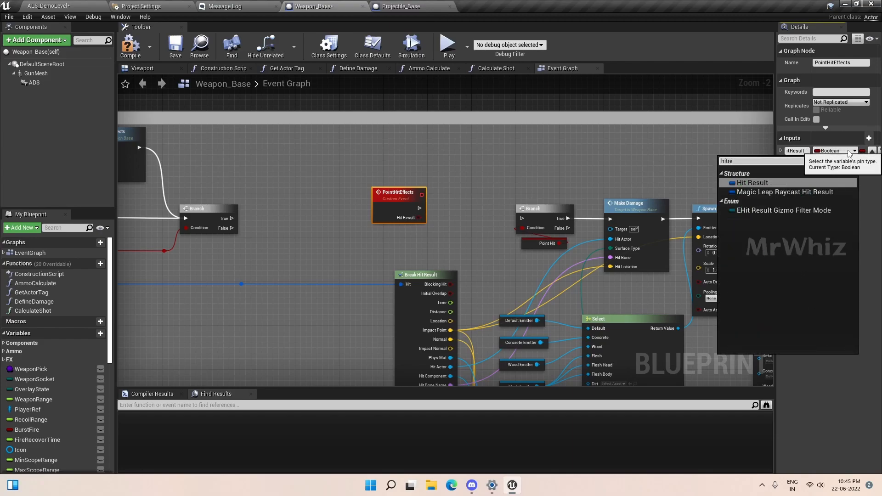
left_click(750, 182)
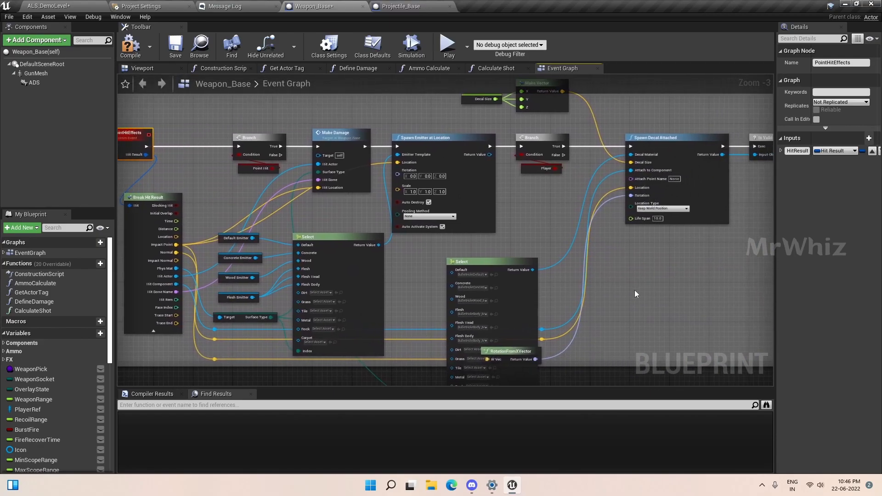
Scroll the graph to view the Event Hit logic.
scroll("down", 3)
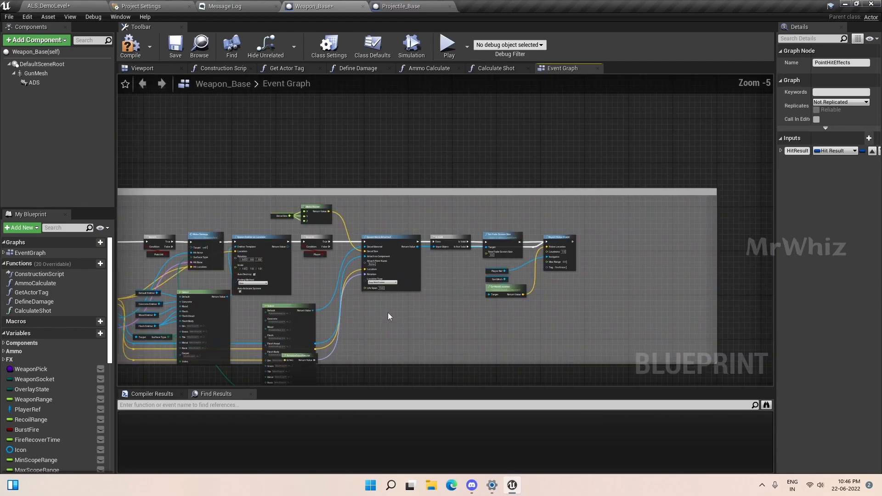
scroll("up", 3)
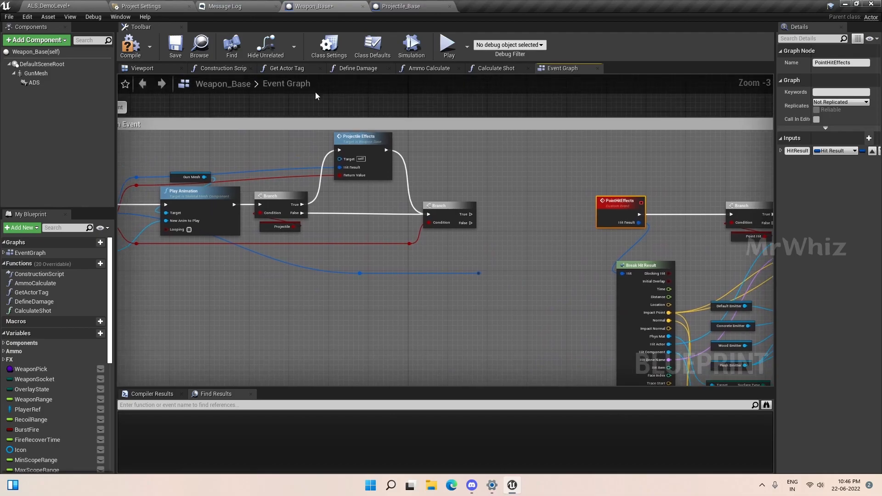
mouse_move(355, 142)
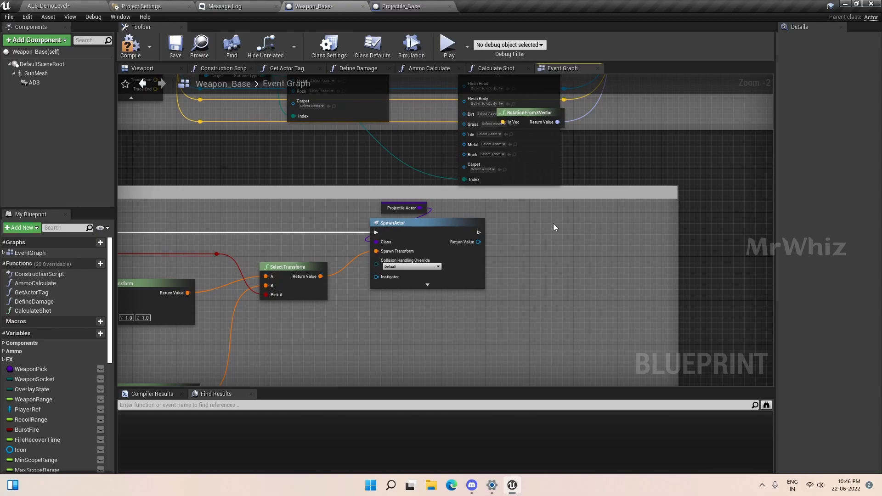
mouse_move(240, 158)
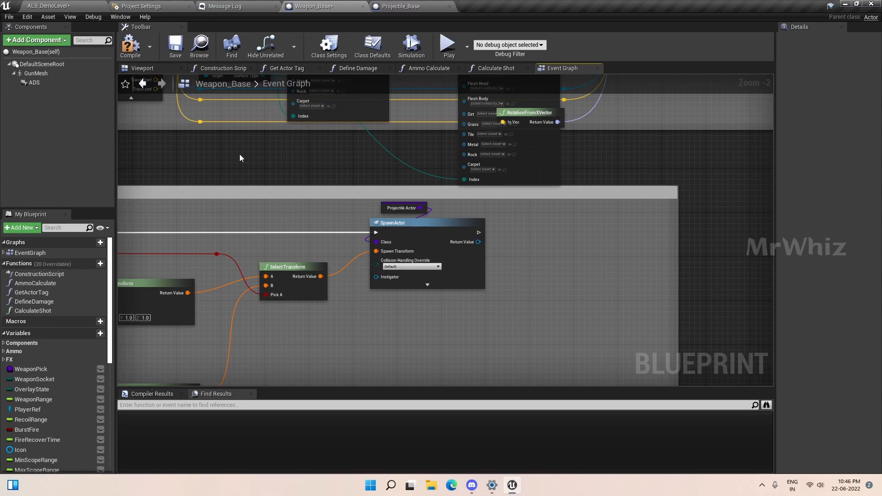
mouse_move(400, 6)
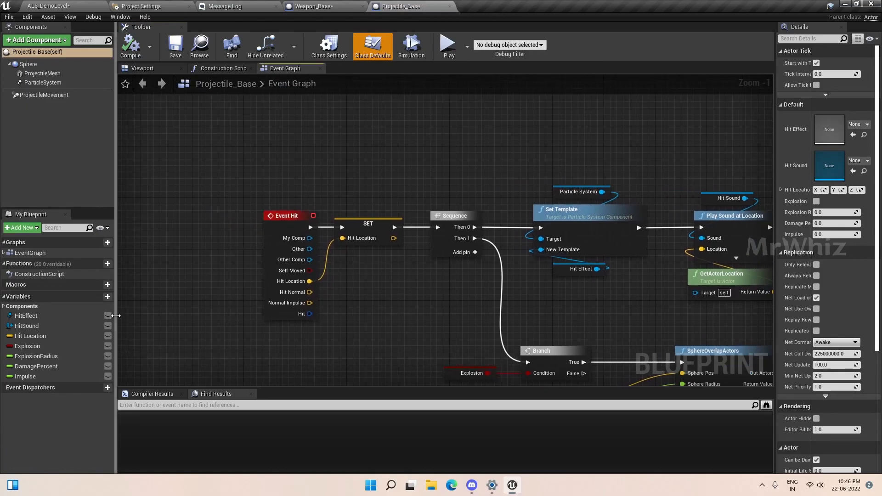
Add a PlayerRef variable of type Player Character reference and compile Projectile_Base.
left_click(99, 297)
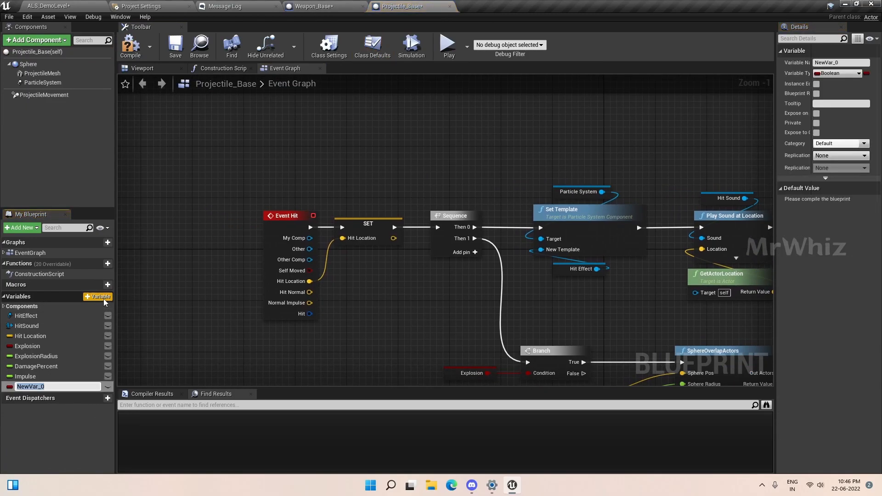
type("PlayerRef")
type("playerchar")
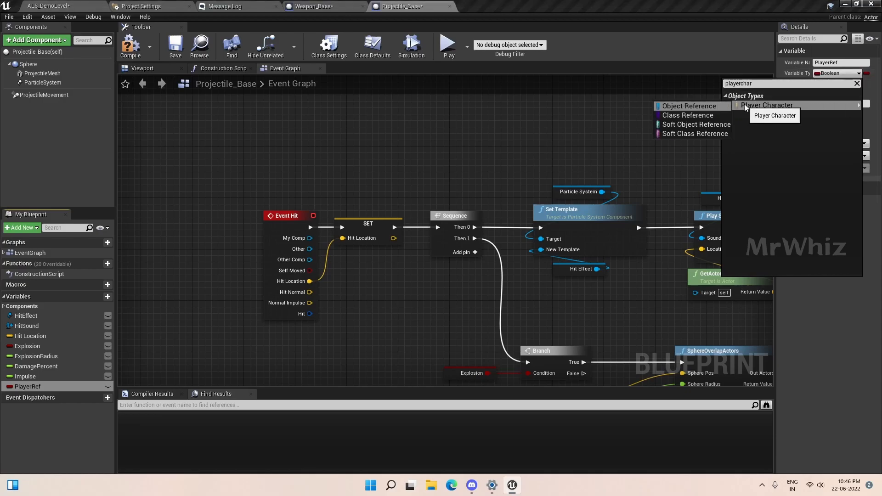
mouse_move(766, 105)
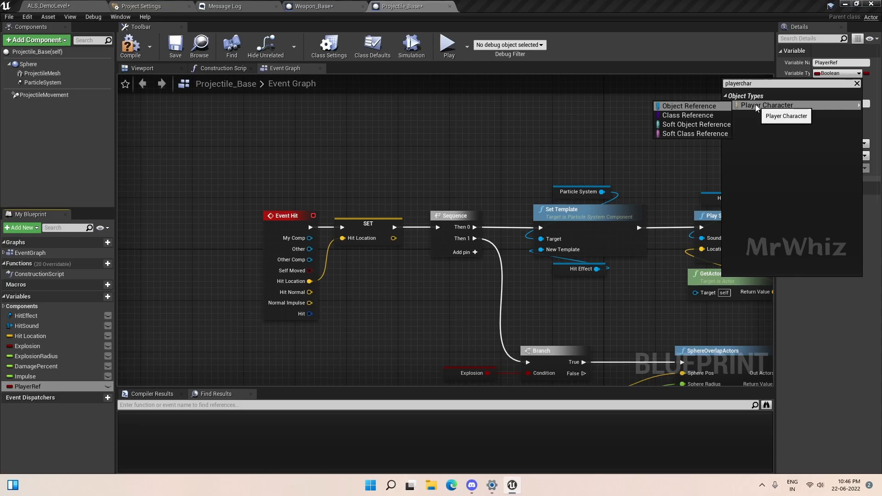
left_click(766, 105)
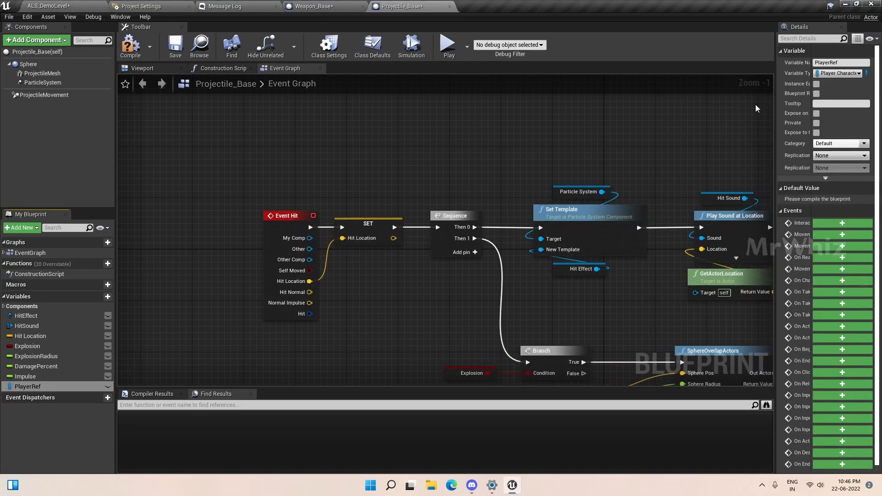
mouse_move(130, 46)
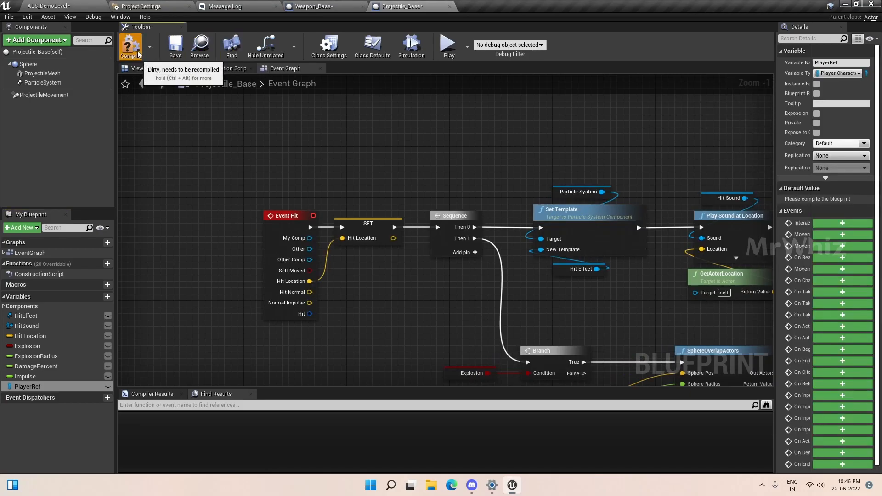
left_click(312, 6)
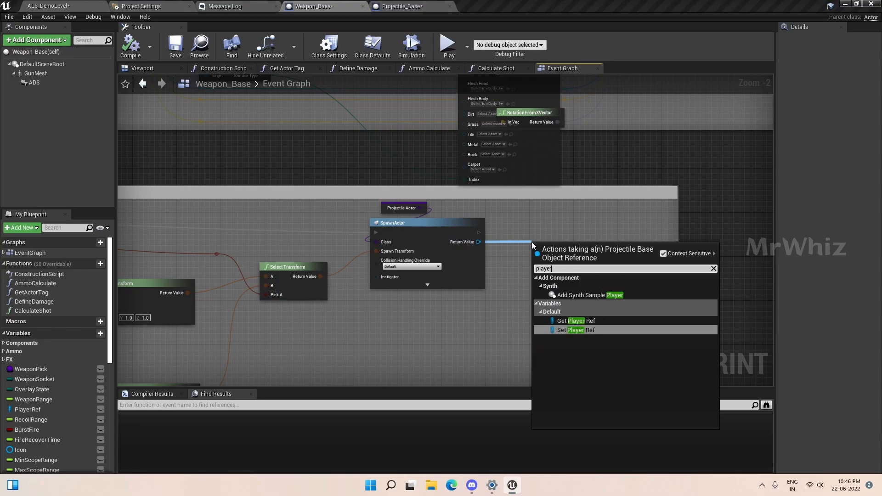
Set the spawned projectile's Player Ref from a Get Player Ref node, then return to Projectile_Base.
left_click(575, 330)
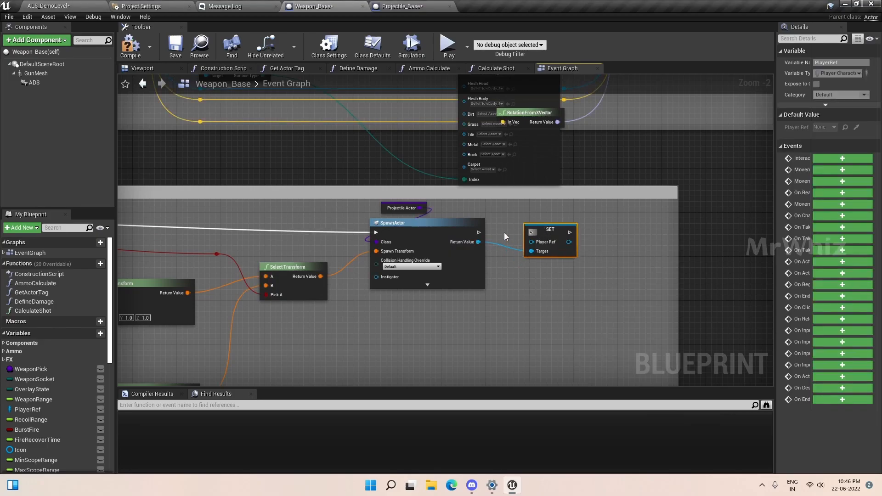
mouse_move(571, 239)
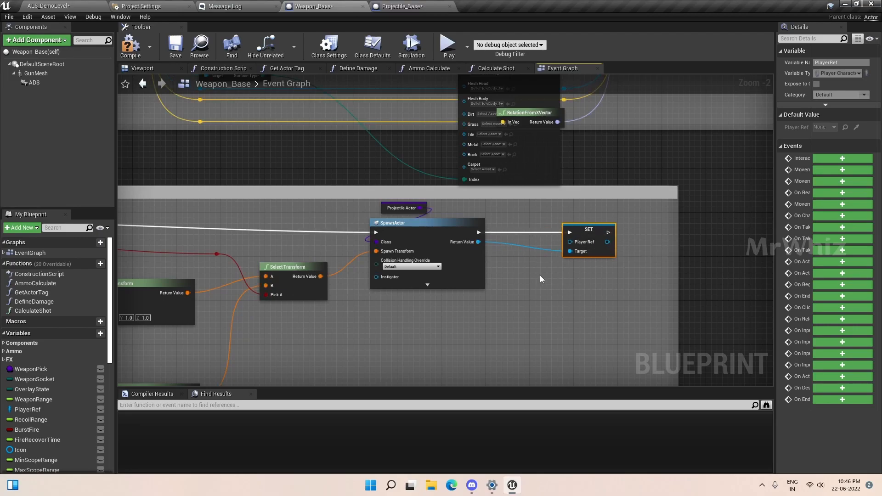
right_click(537, 284)
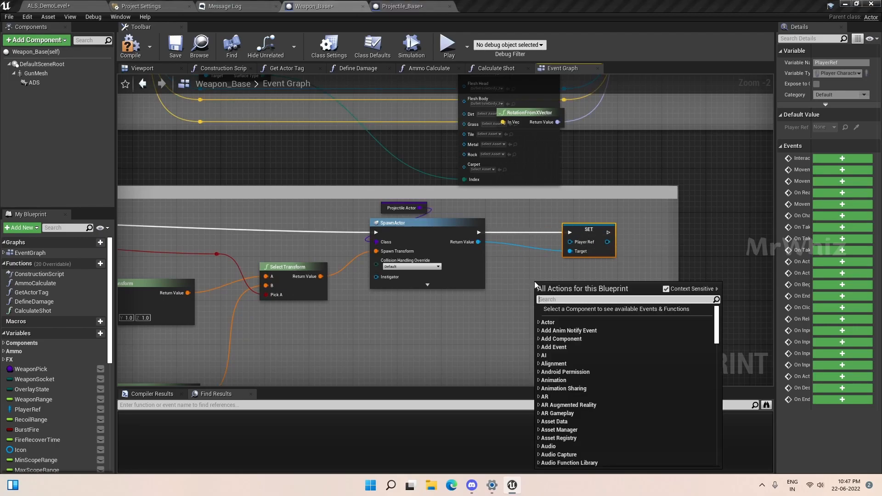
left_click(557, 284)
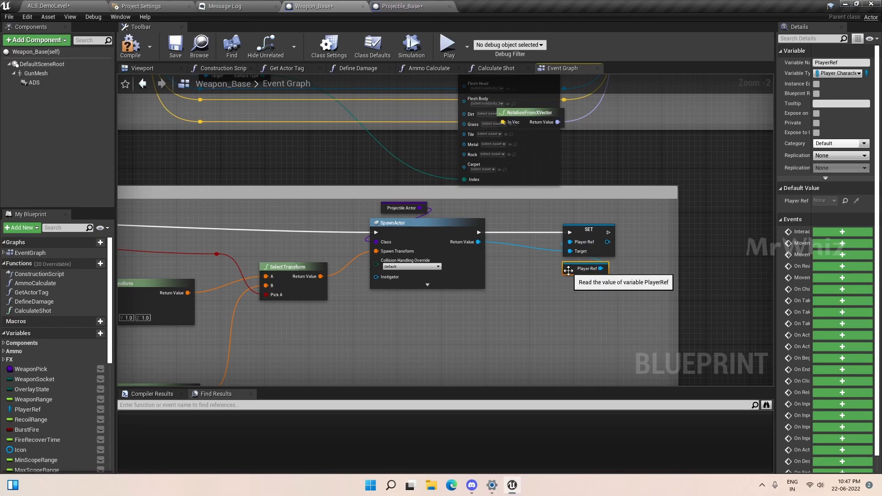
mouse_move(141, 375)
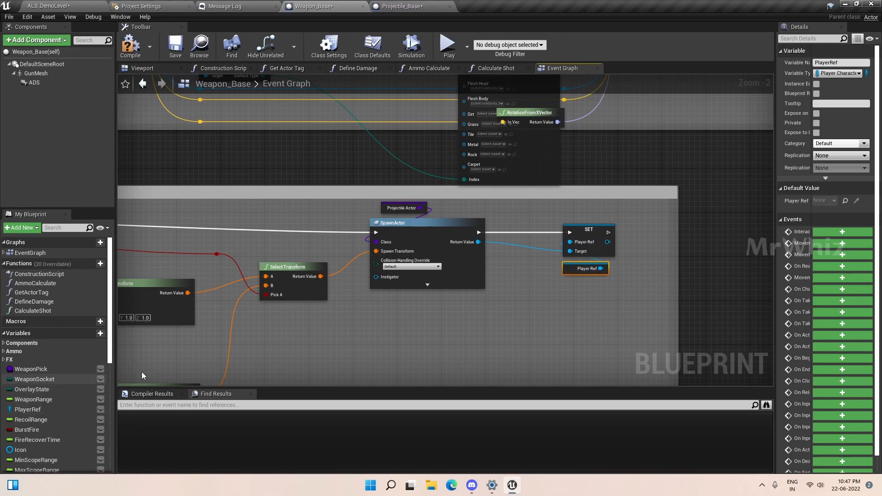
mouse_move(591, 232)
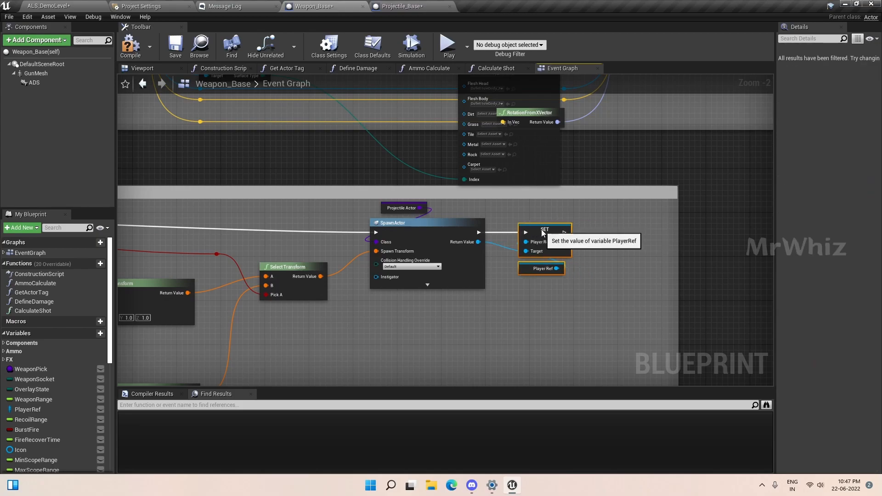
left_click(130, 46)
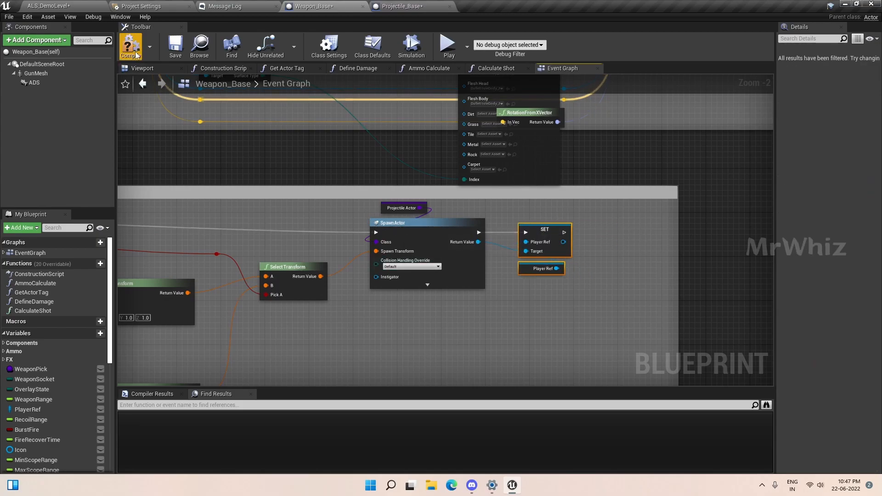
left_click(402, 6)
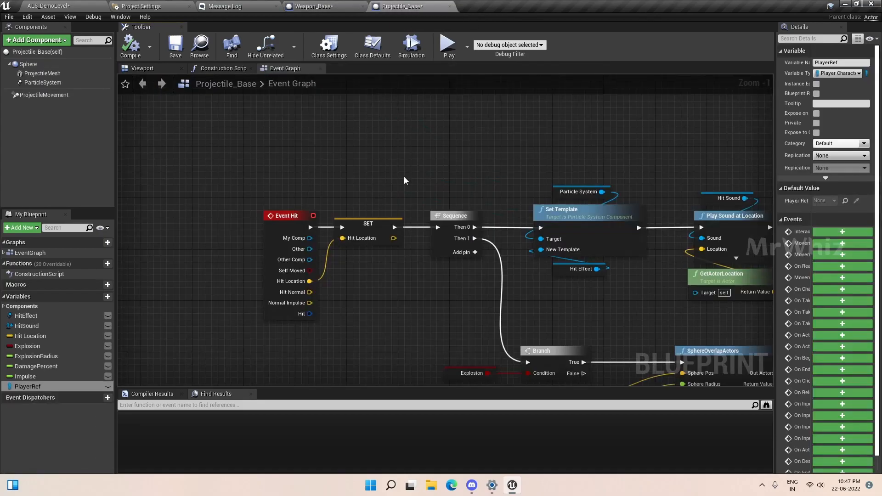
Wire Event Hit through Player Ref's Current Weapon into a Point Hit Effects call.
right_click(453, 215)
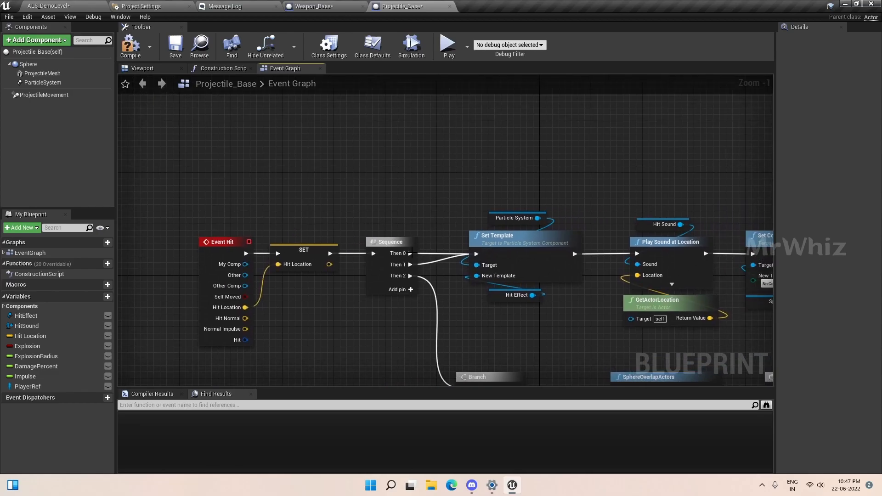
right_click(456, 110)
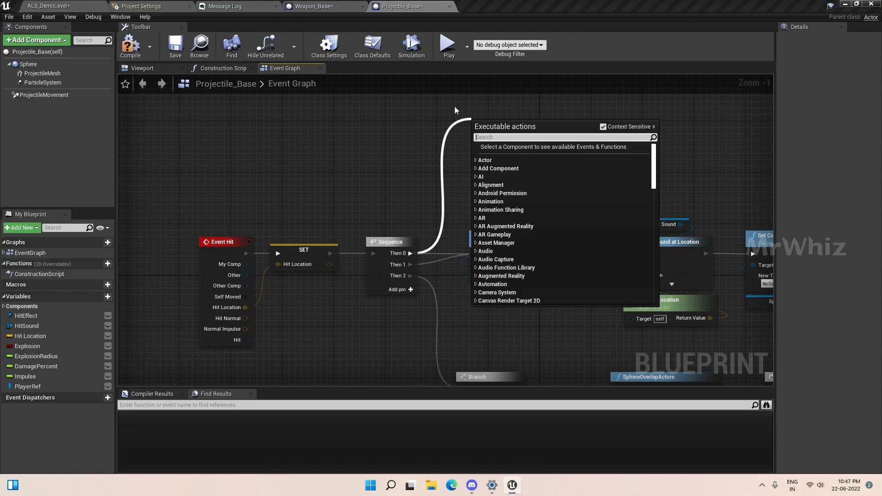
type("player")
type("point h")
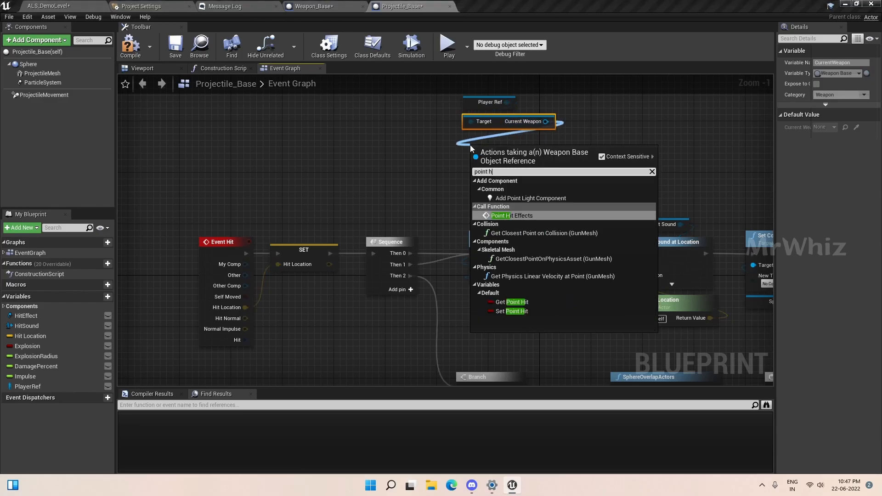
left_click(511, 215)
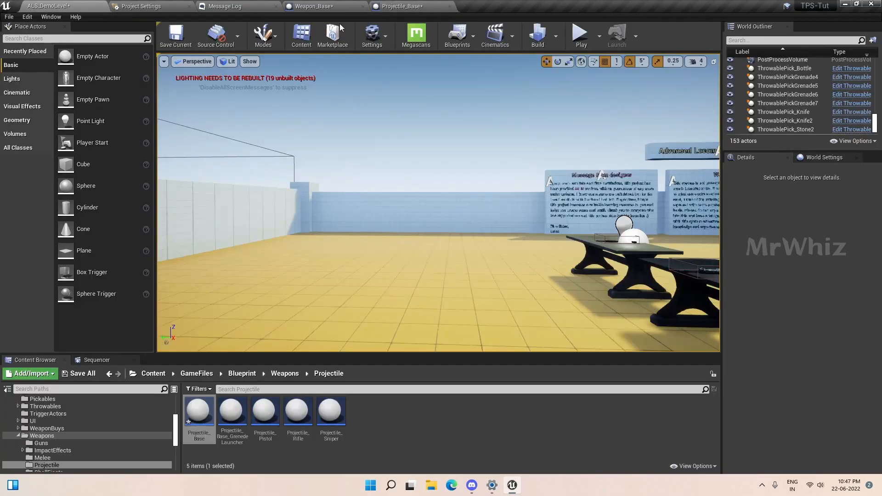
Play the level, fire at the wall, and return to the editor showing Accessed None errors.
left_click(580, 34)
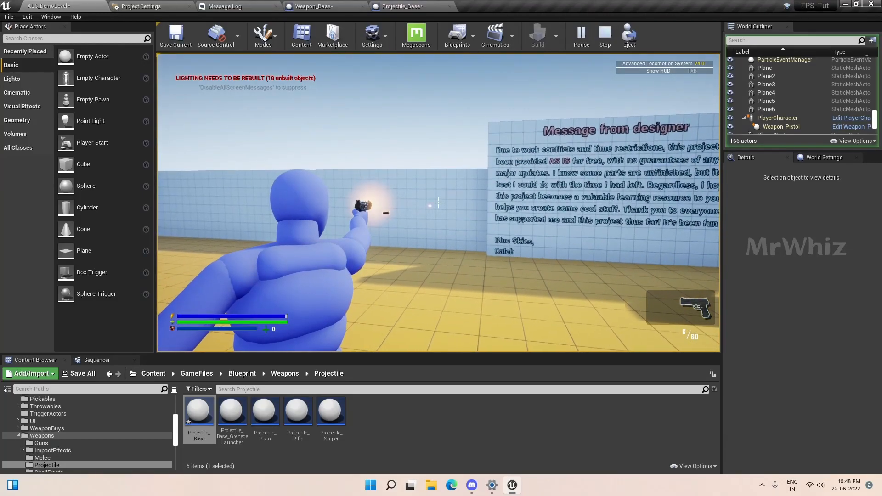
left_click(437, 202)
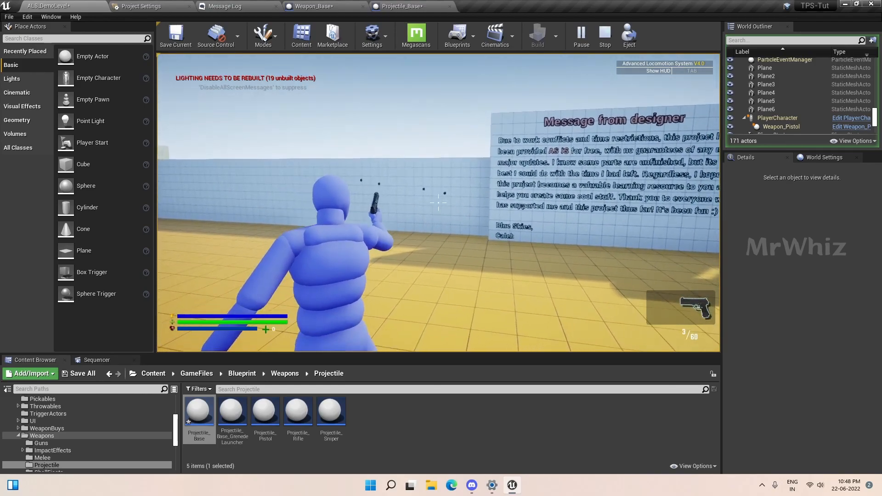
left_click(224, 6)
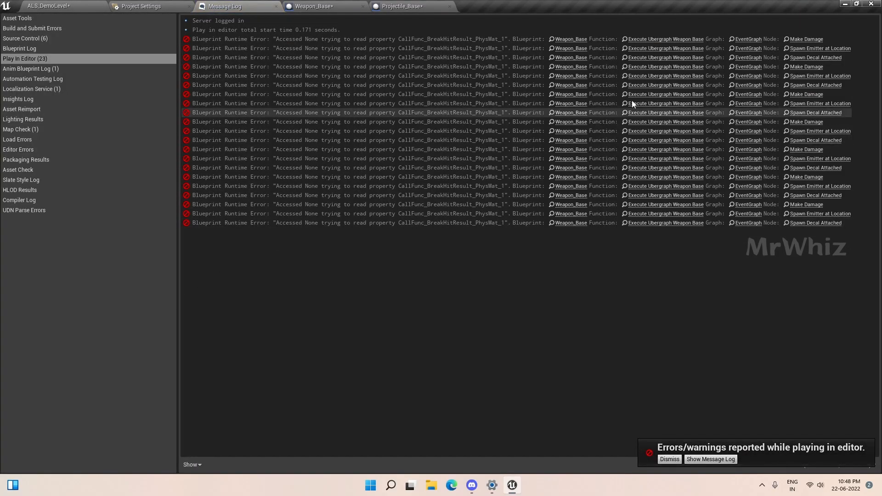
mouse_move(504, 149)
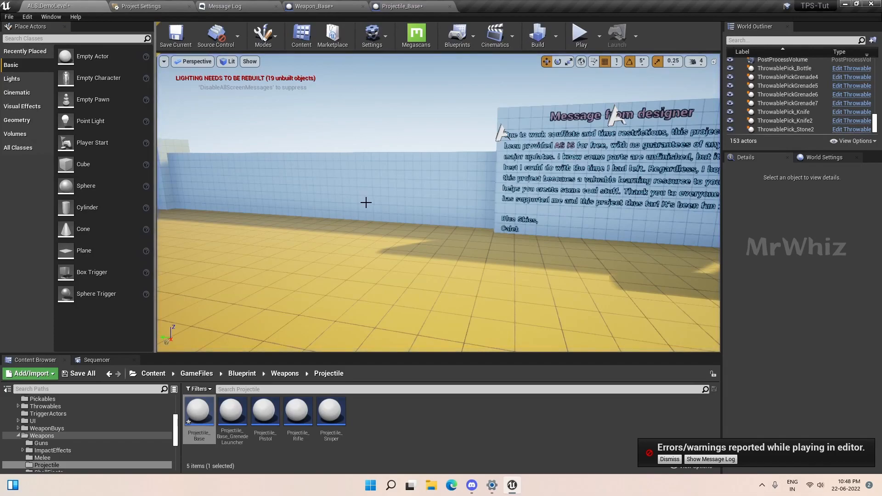
mouse_move(315, 6)
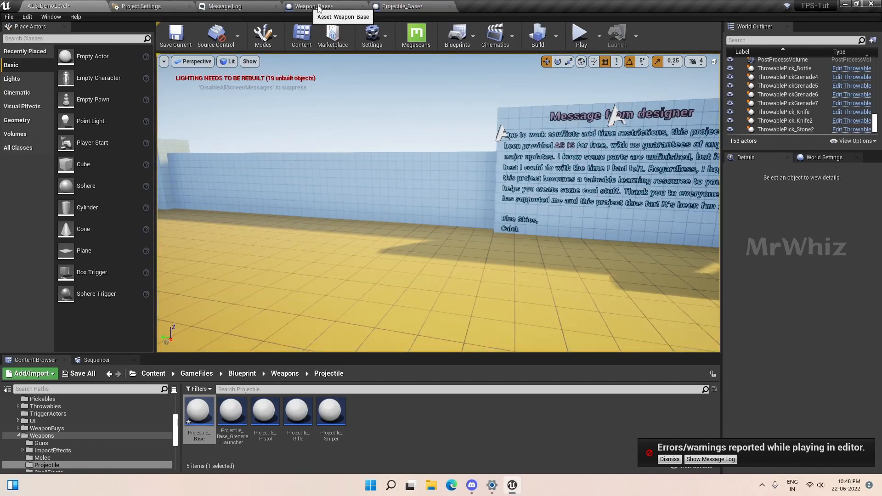
left_click(402, 6)
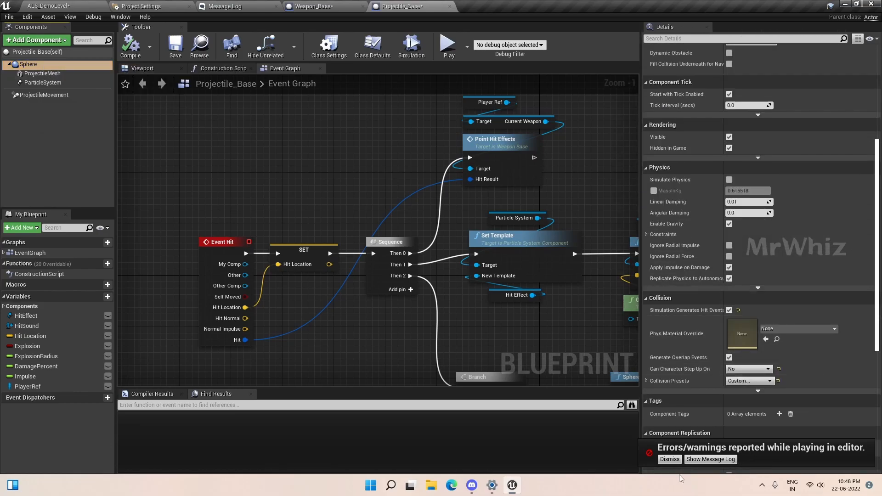
scroll("down", 3)
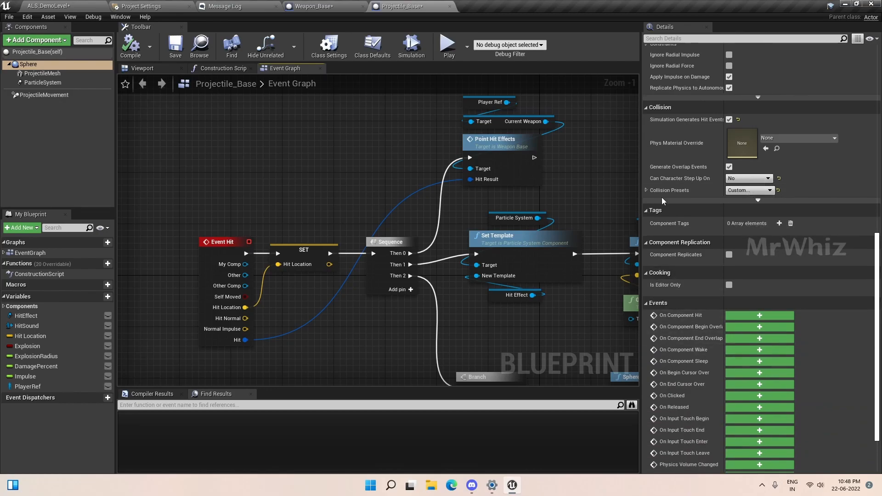
left_click(646, 190)
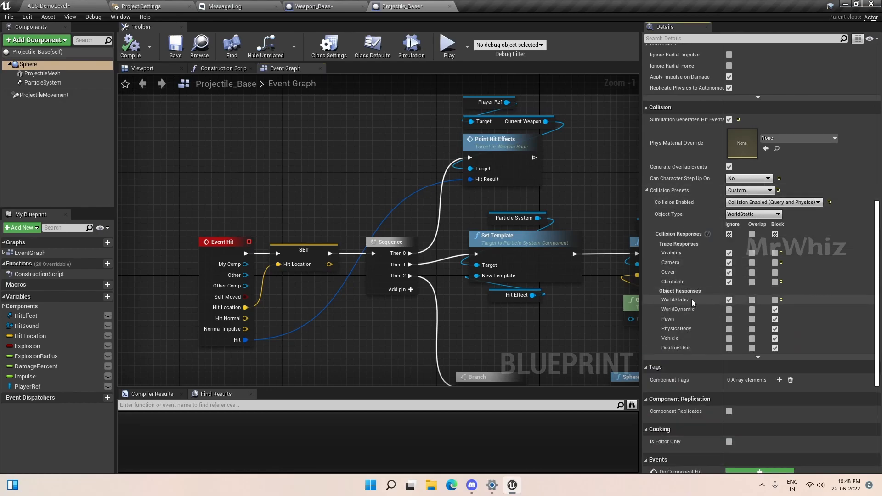
left_click(775, 299)
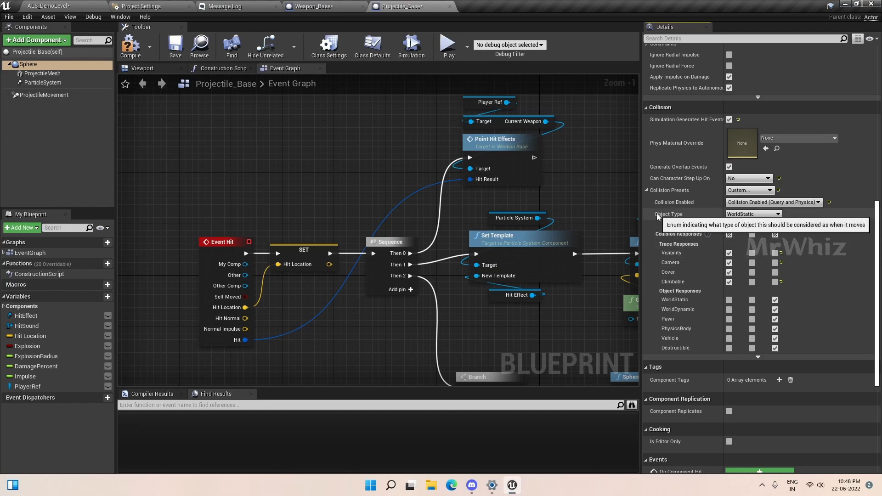
mouse_move(753, 214)
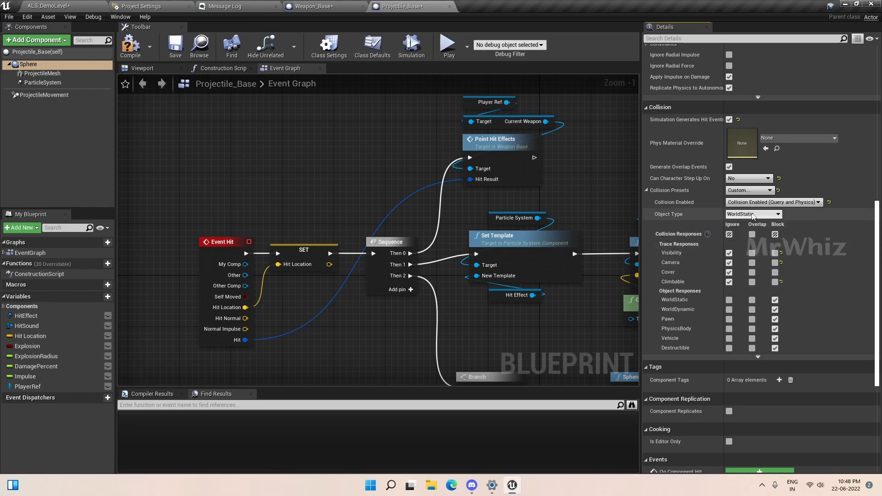
mouse_move(140, 6)
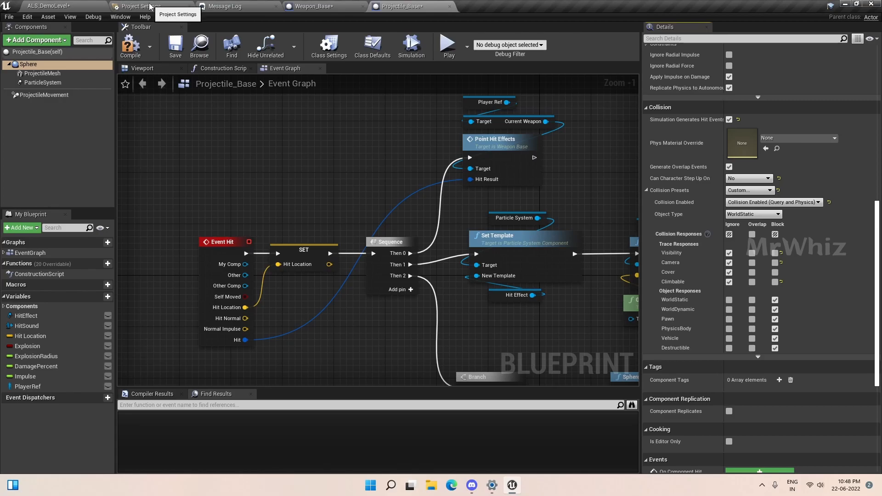
In Project Settings > Collision, add an object channel named Projectile with default Block response.
left_click(141, 6)
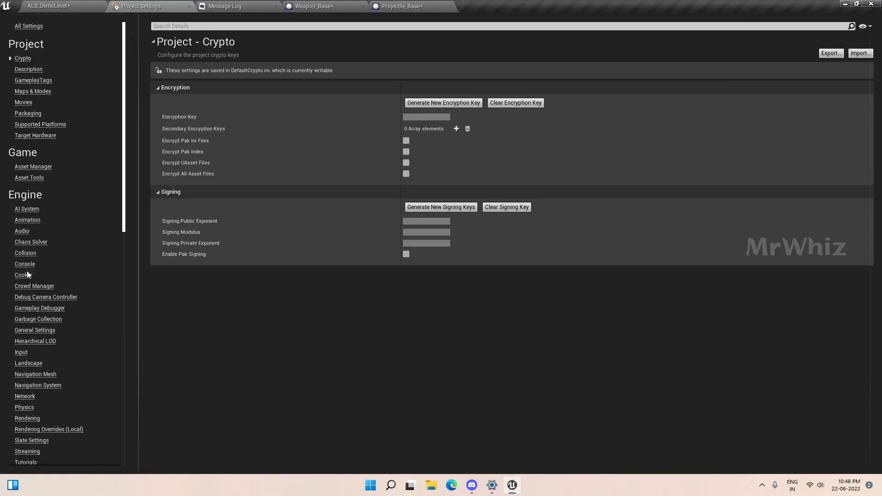
left_click(25, 254)
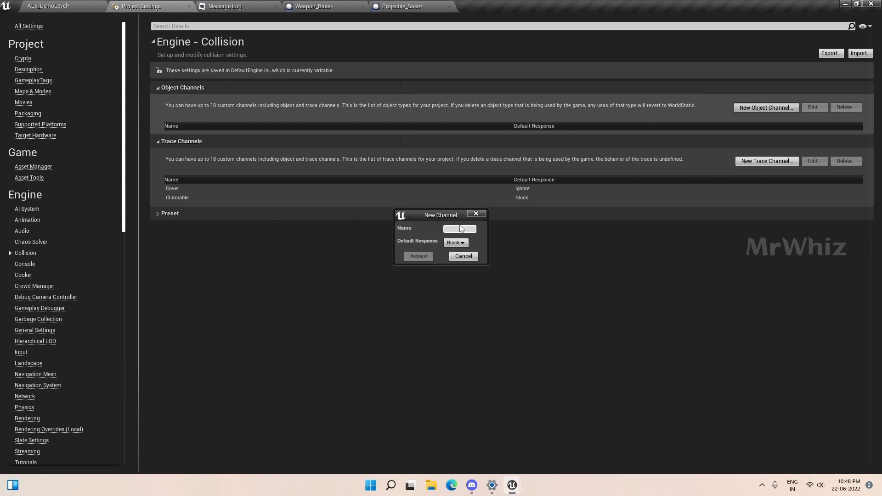
type("Proj")
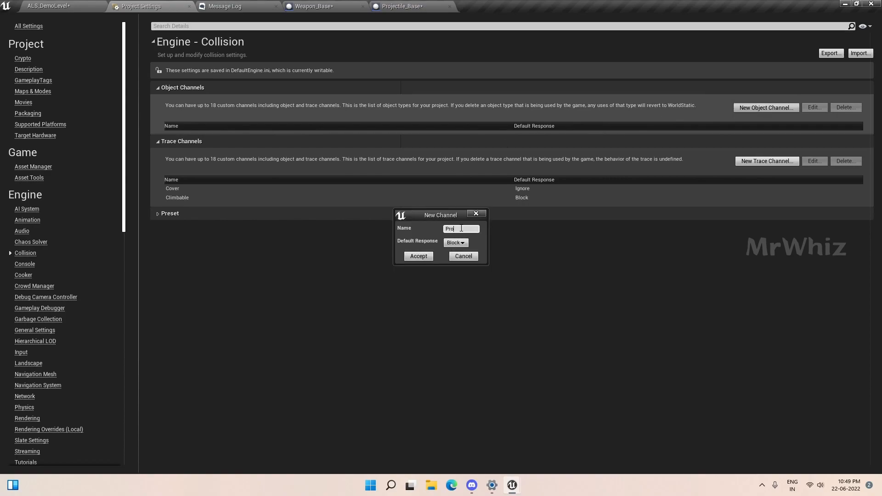
type("ectile")
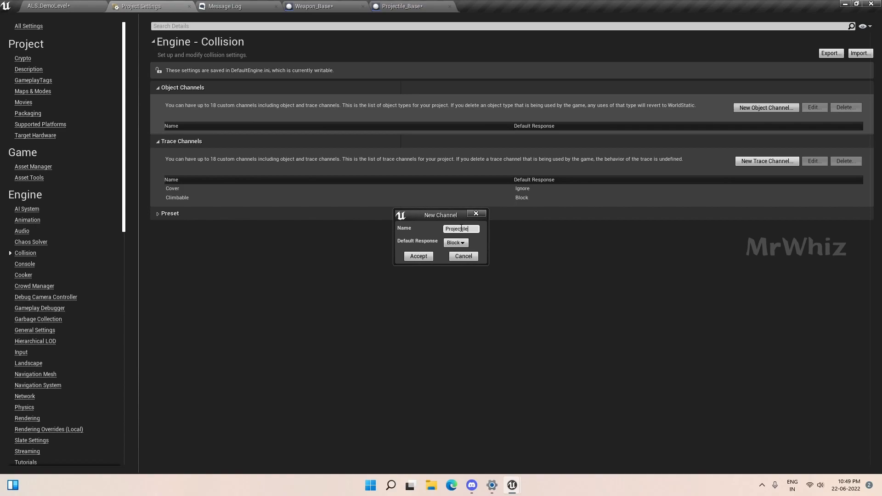
left_click(419, 256)
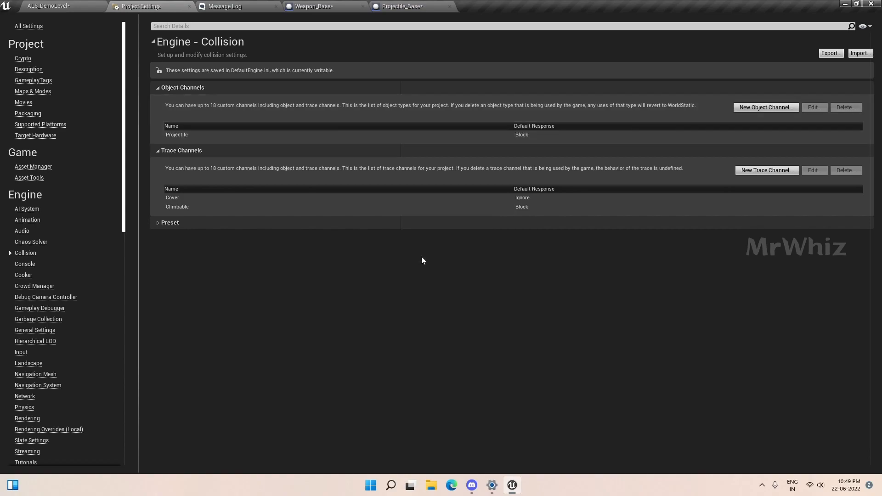
mouse_move(314, 6)
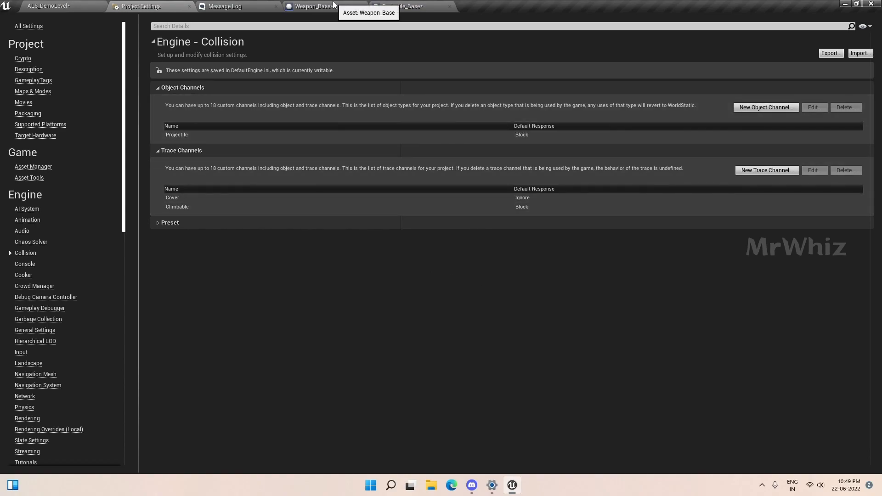
Set the Sphere collision's Object Type to Projectile in Projectile_Base.
left_click(410, 6)
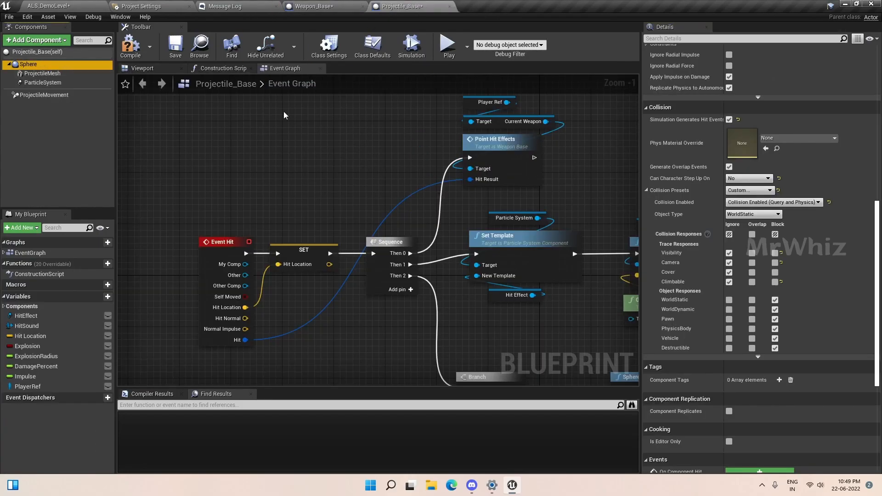
left_click(753, 215)
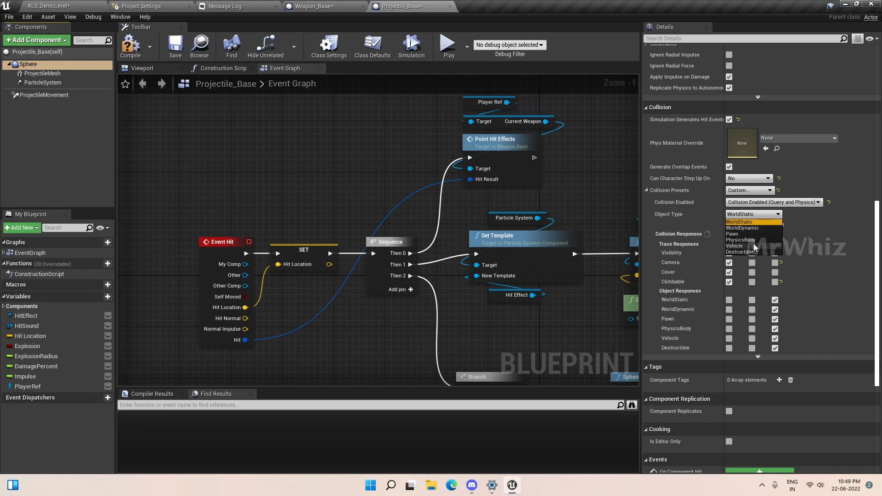
left_click(739, 221)
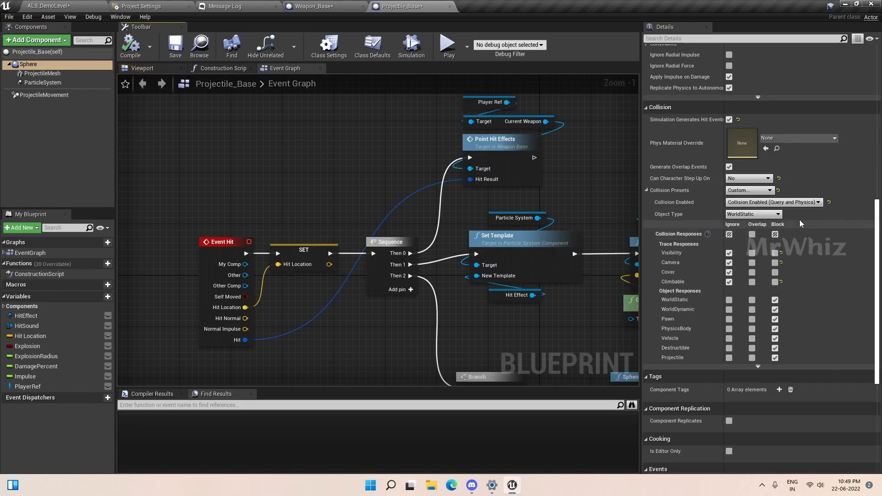
left_click(779, 214)
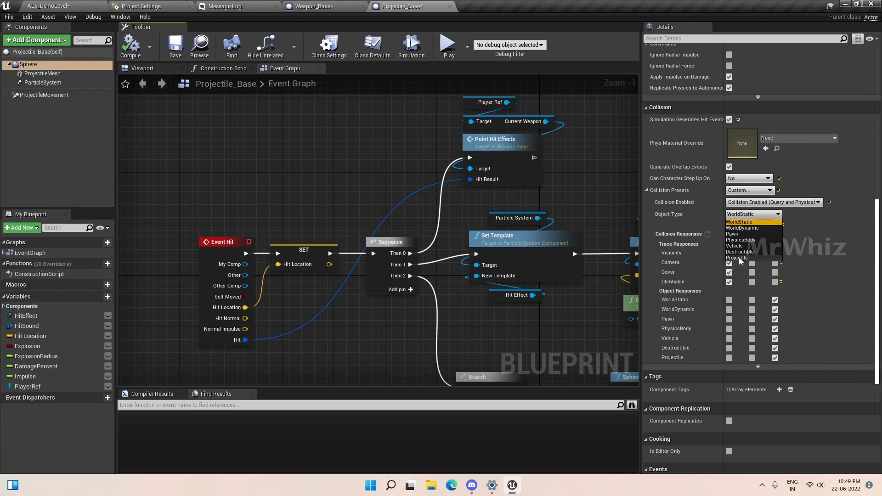
left_click(738, 257)
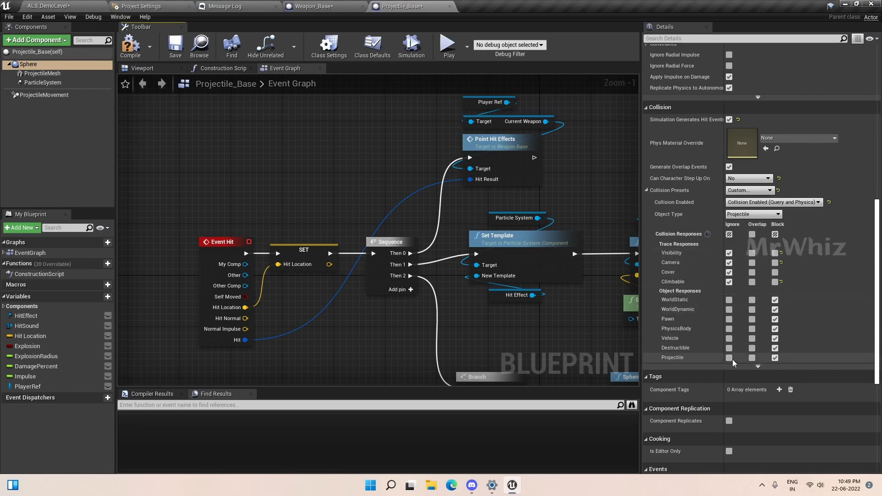
Make the sphere ignore the Projectile channel and return to the ALS_DemoLevel editor.
left_click(729, 358)
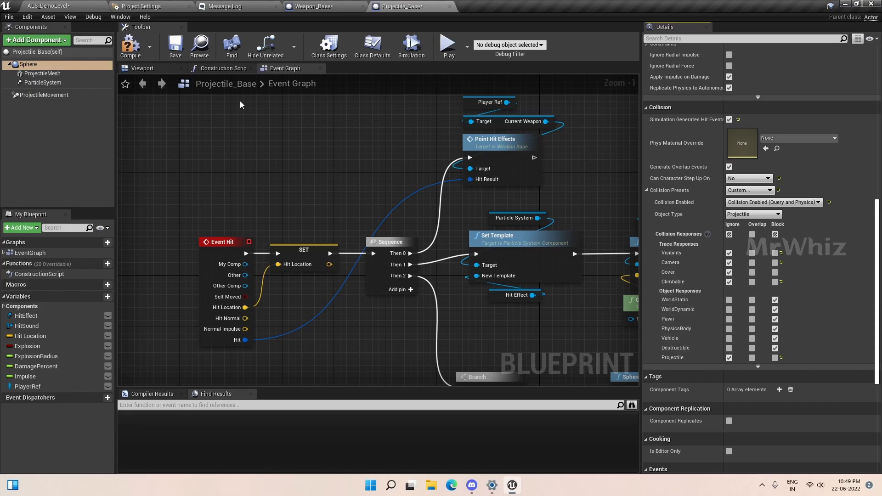
mouse_move(733, 304)
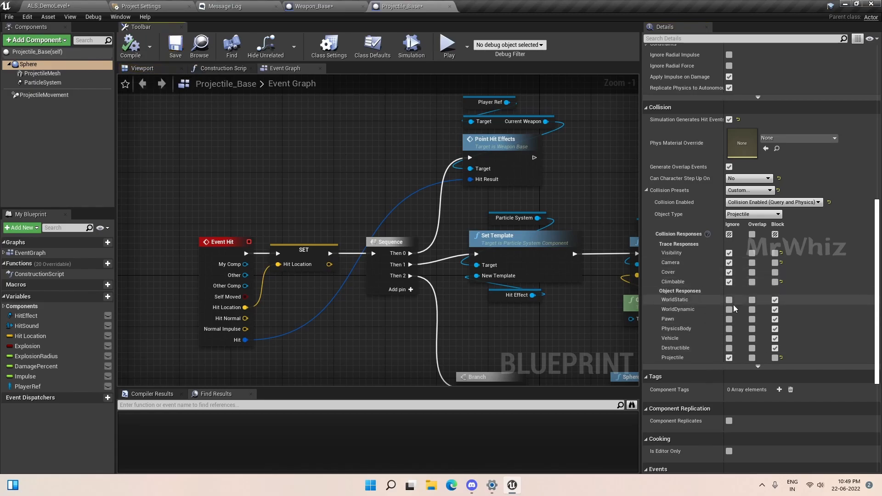
left_click(56, 6)
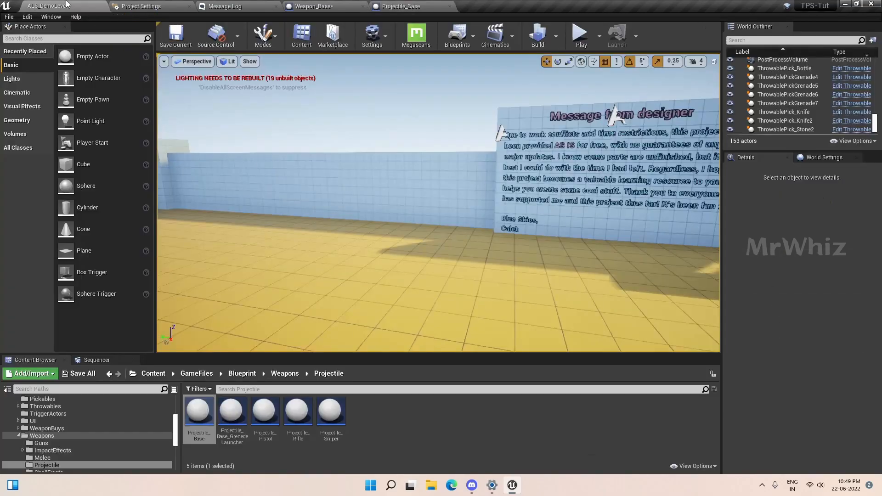
Play the level and fire the pistol in the game view.
left_click(580, 32)
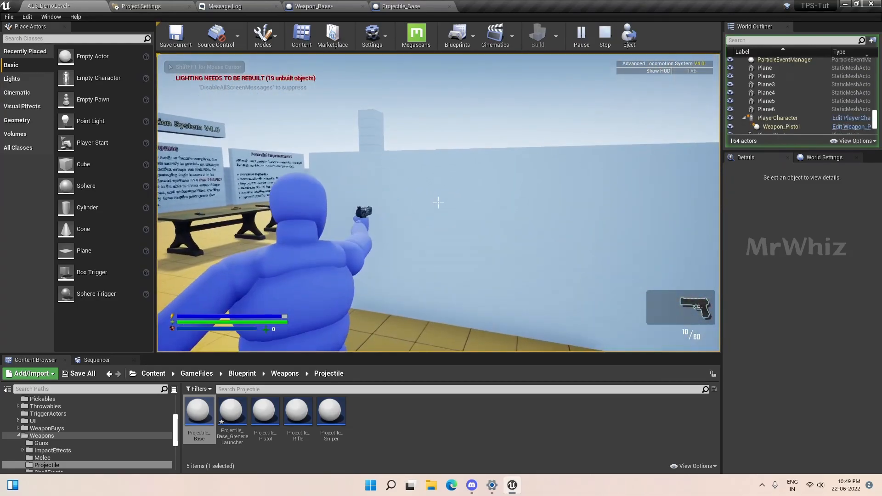
left_click(437, 202)
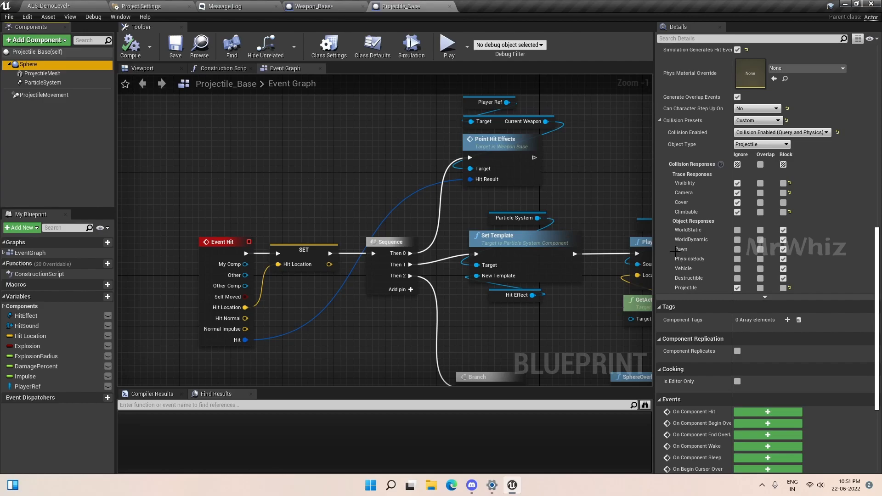
Enable Return Material on Move in the sphere's advanced collision options.
scroll("down", 3)
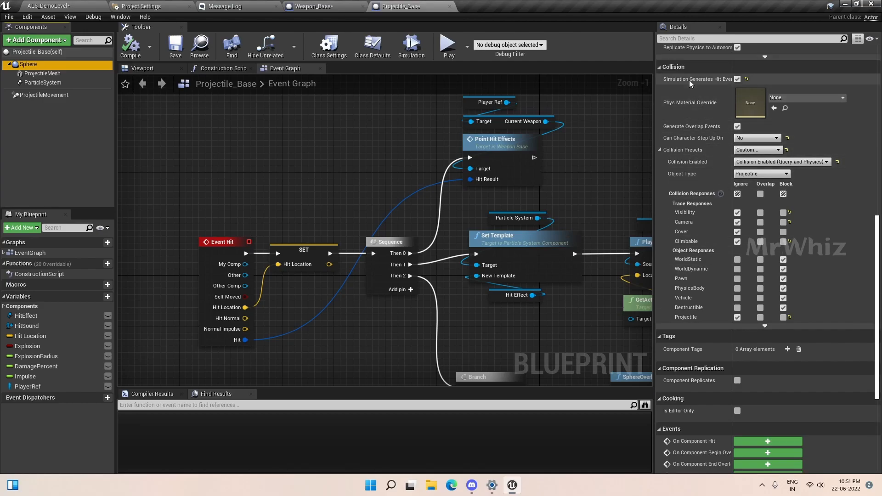
scroll("down", 3)
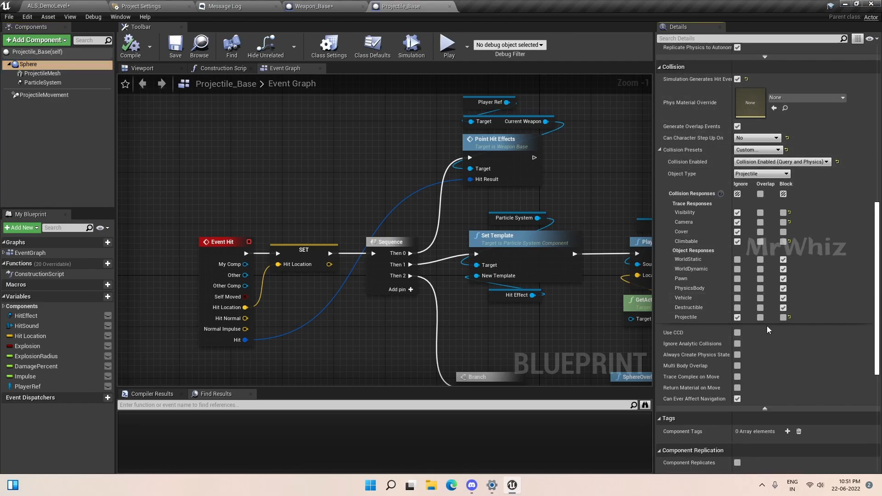
mouse_move(691, 388)
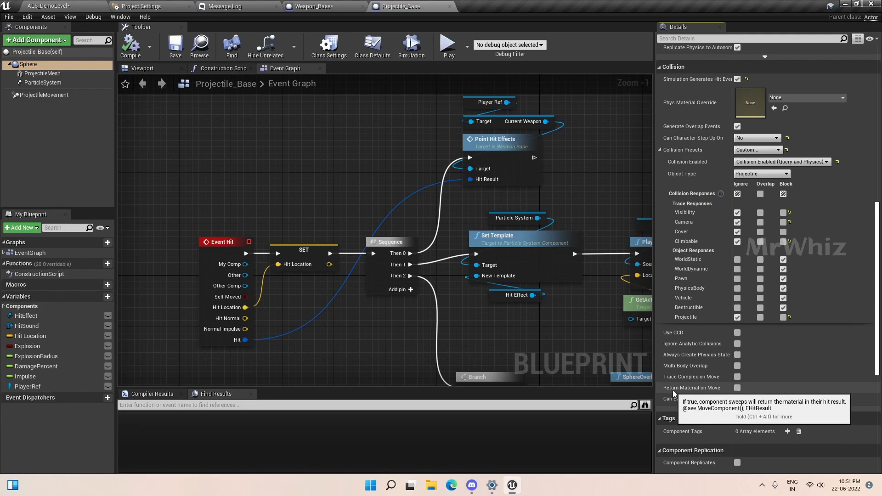
left_click(738, 387)
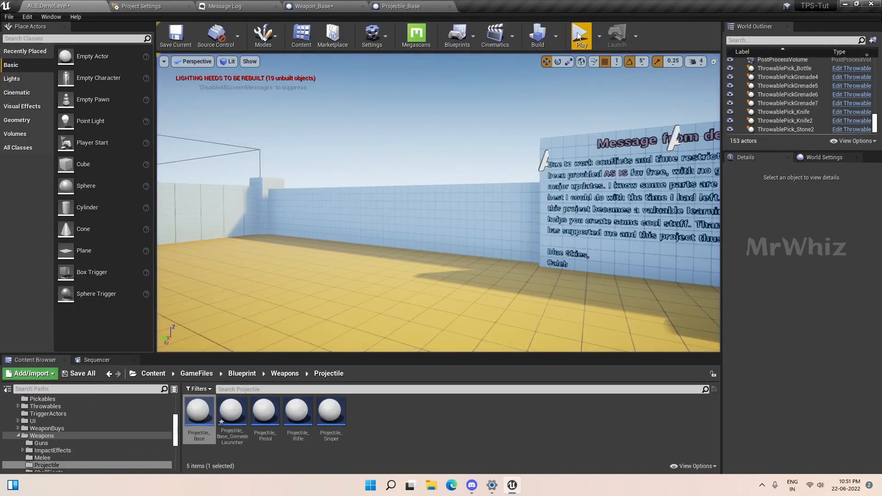
Play the level again and fire the weapon to test the projectile changes.
left_click(580, 35)
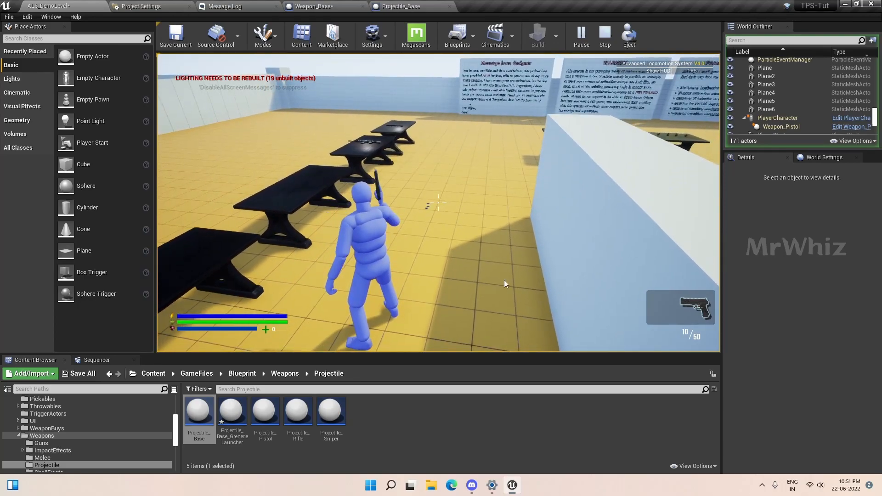
left_click(604, 35)
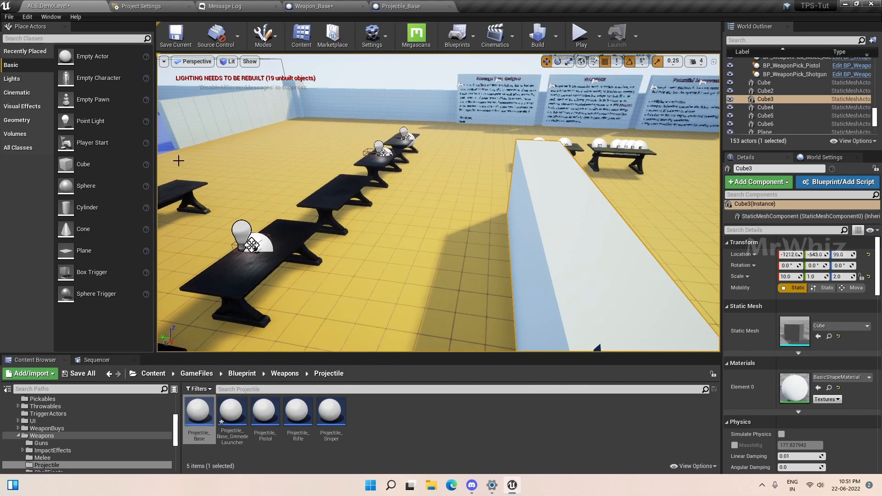
Save all modified assets, confirming Save Selected for the level and weapon blueprints.
left_click(83, 373)
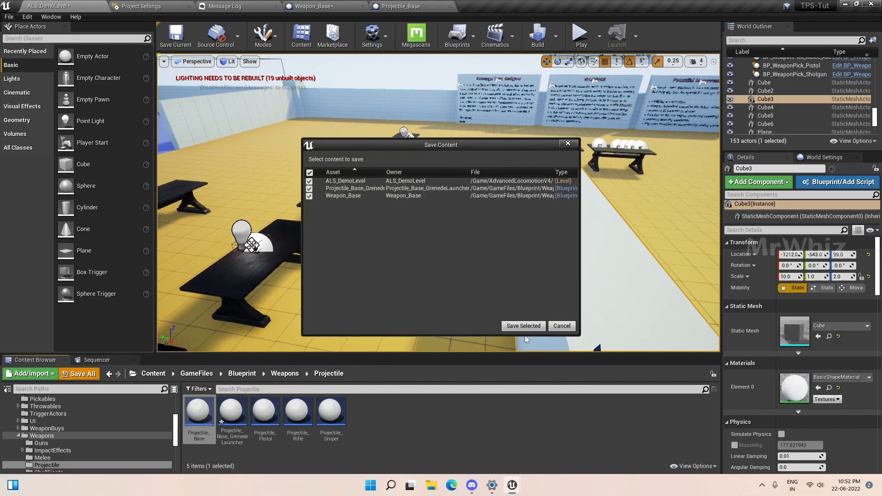
left_click(522, 325)
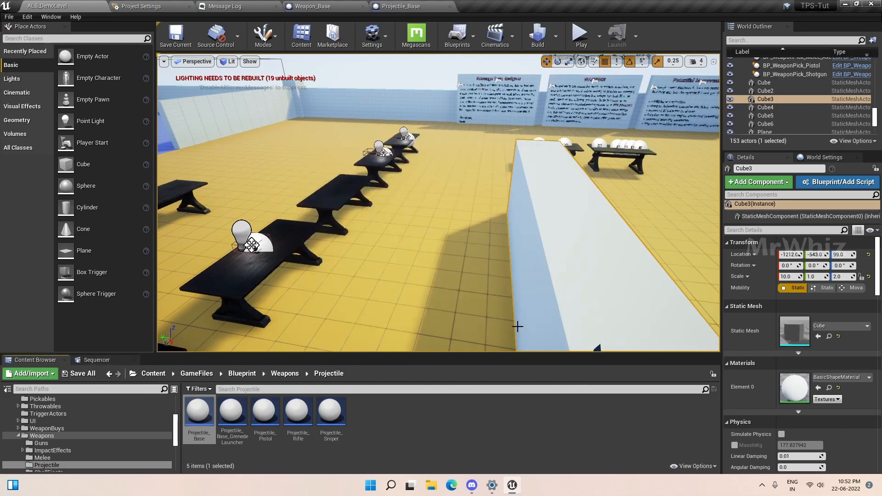